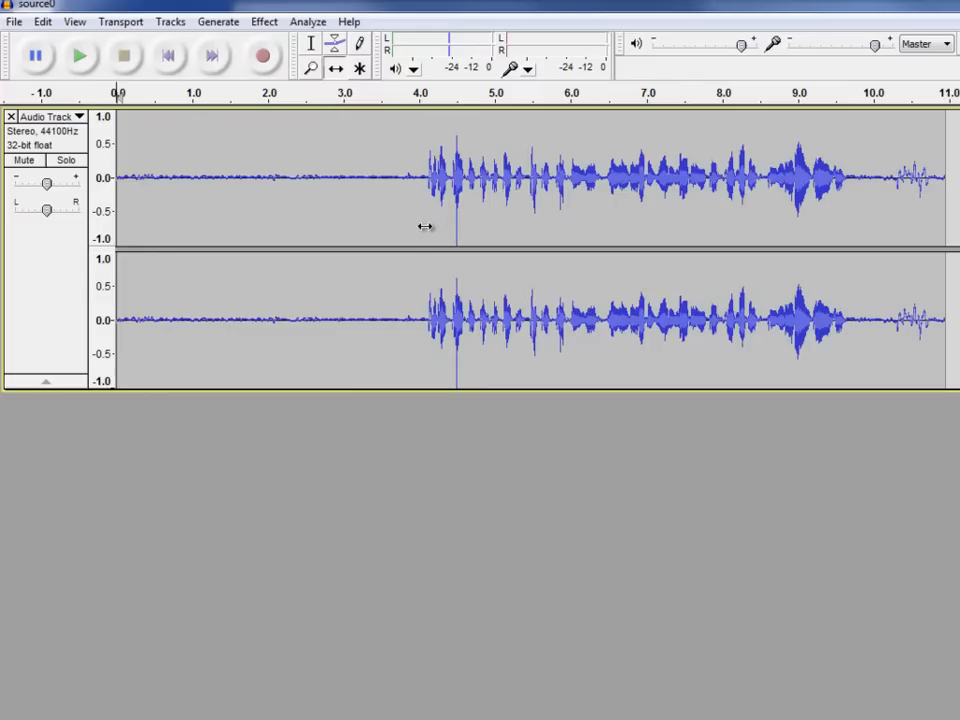
mouse_move(130, 108)
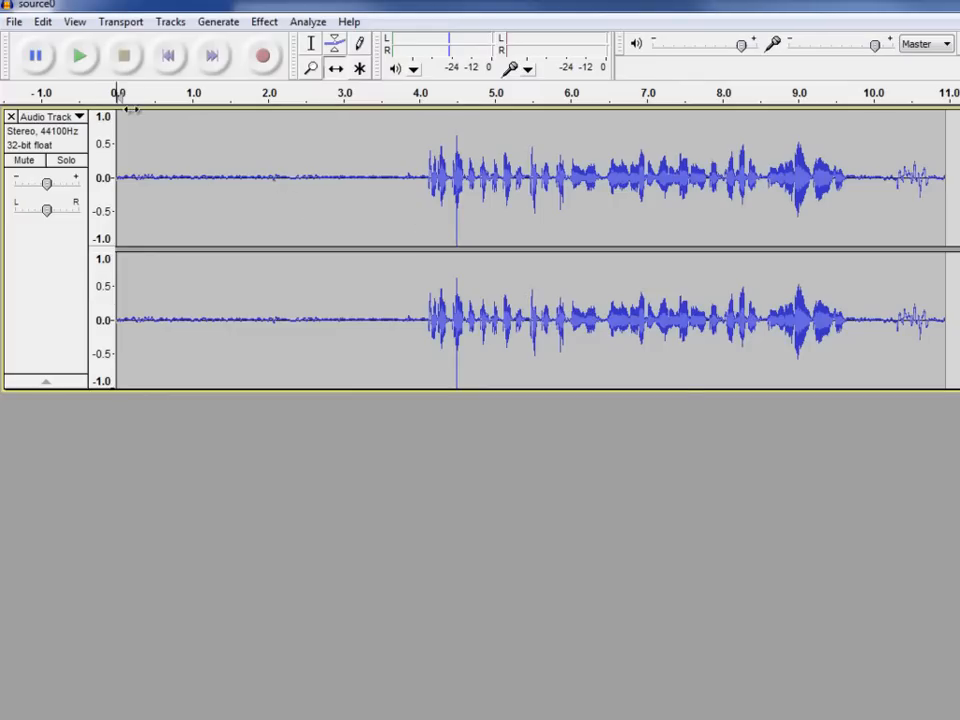
mouse_move(115, 398)
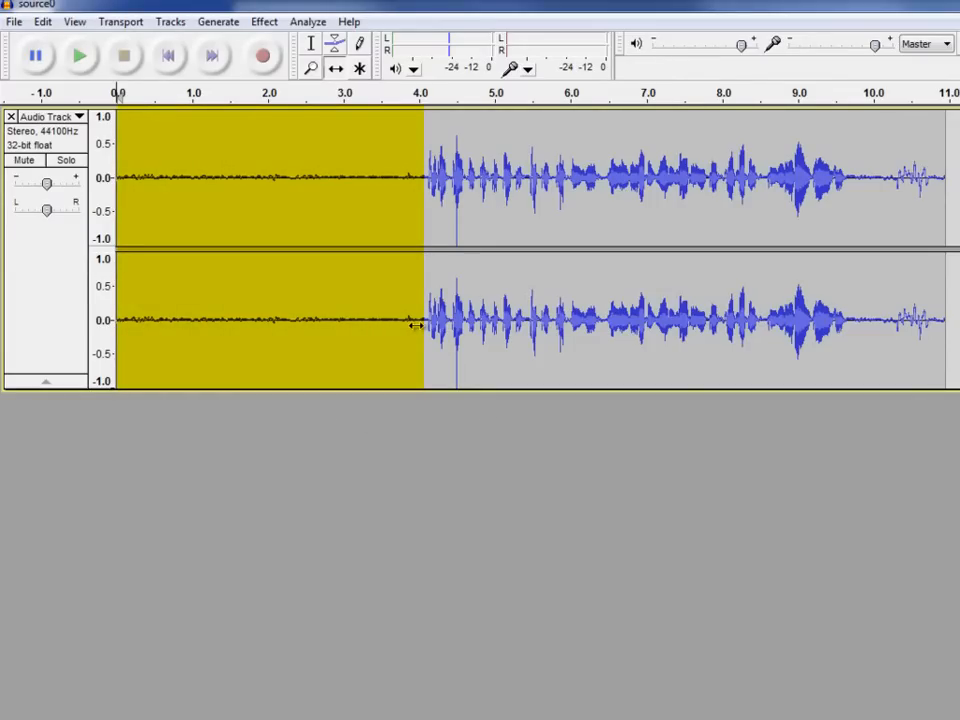
Mark the opening silence and stop playback, then select and play the speech from 4 to 7 s.
drag(423, 175, 855, 175)
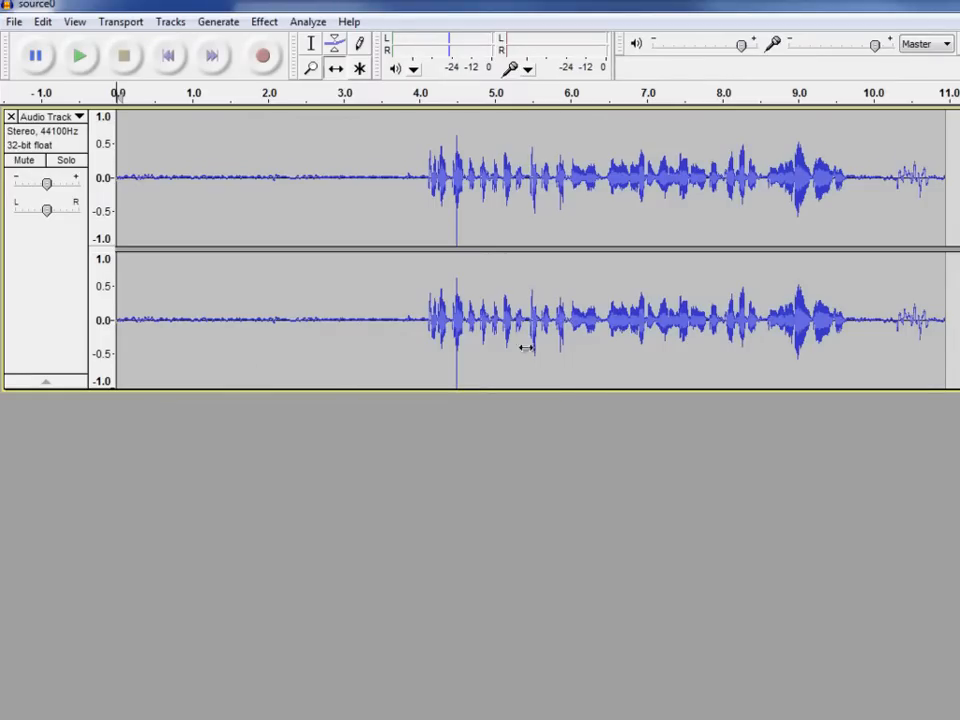
mouse_move(548, 441)
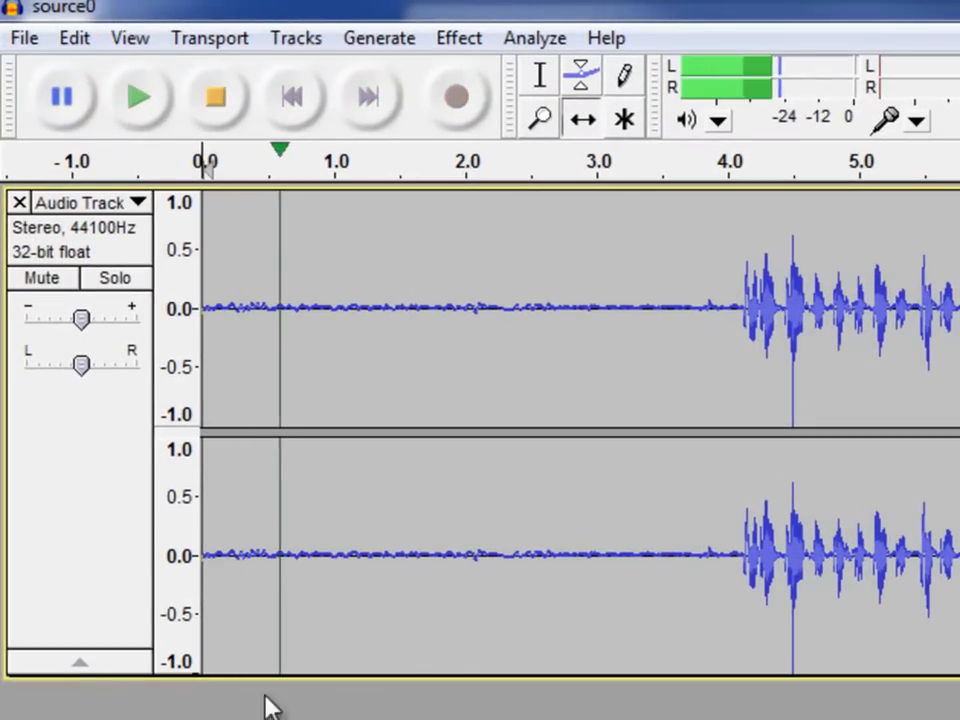
click(545, 160)
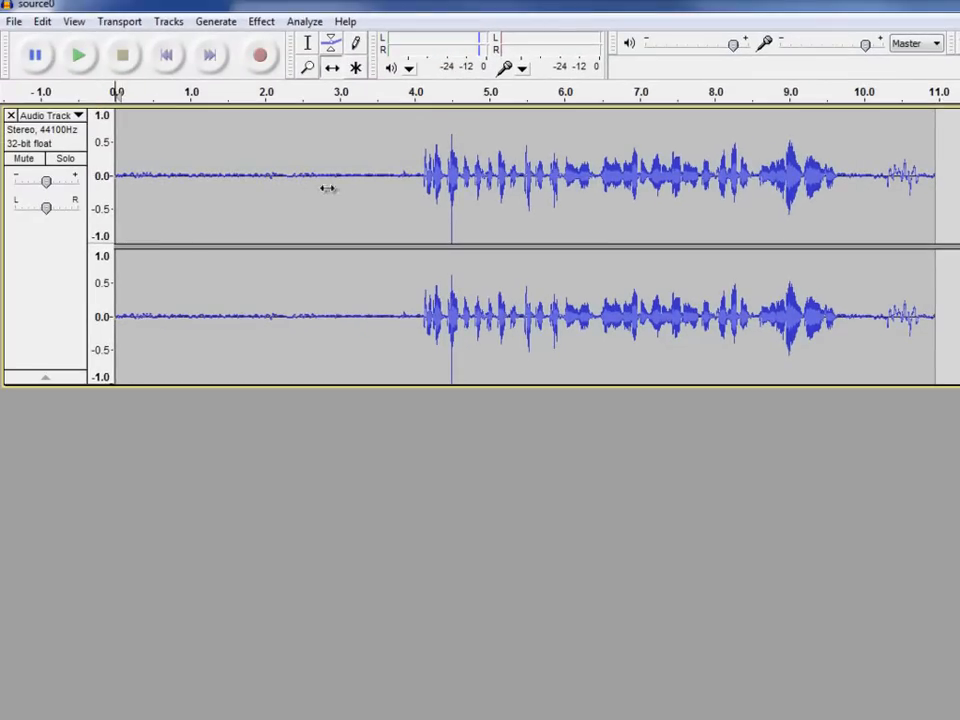
mouse_move(263, 188)
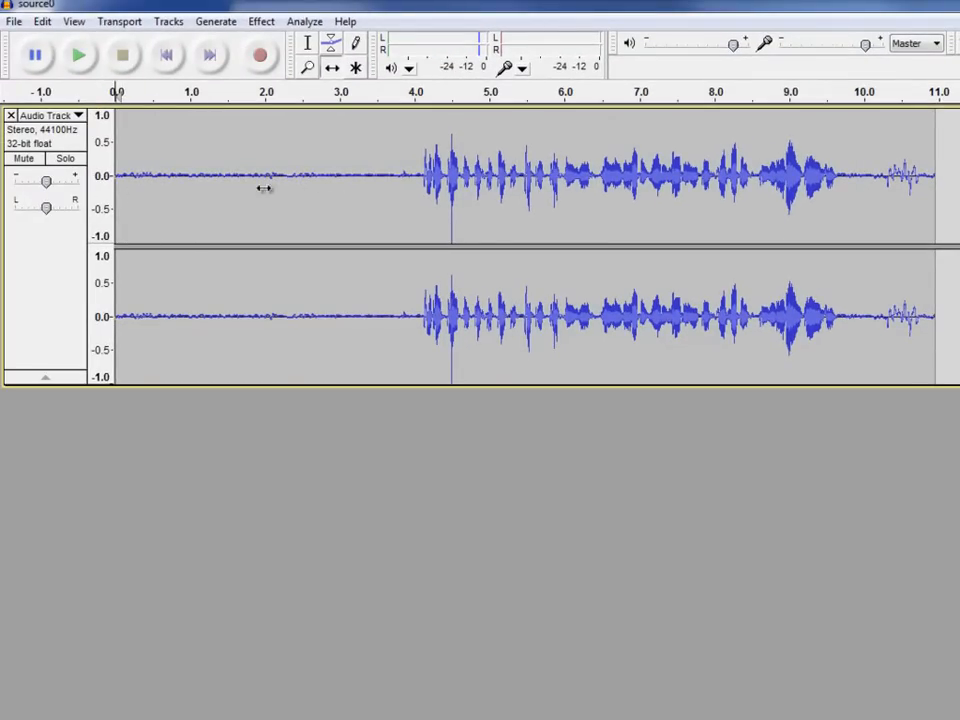
mouse_move(477, 204)
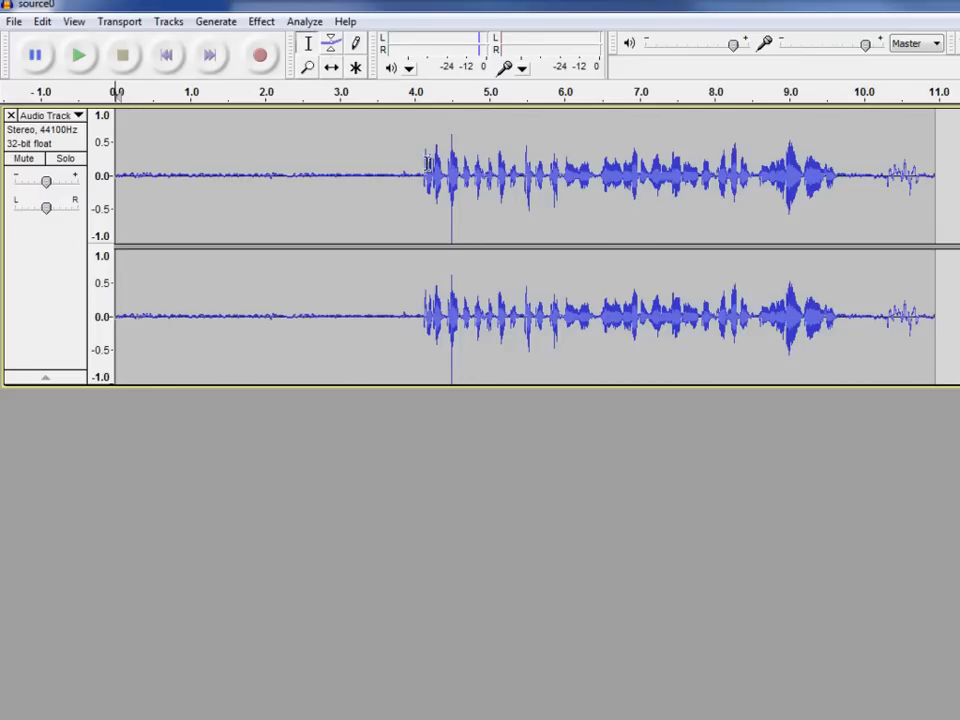
drag(180, 175, 351, 175)
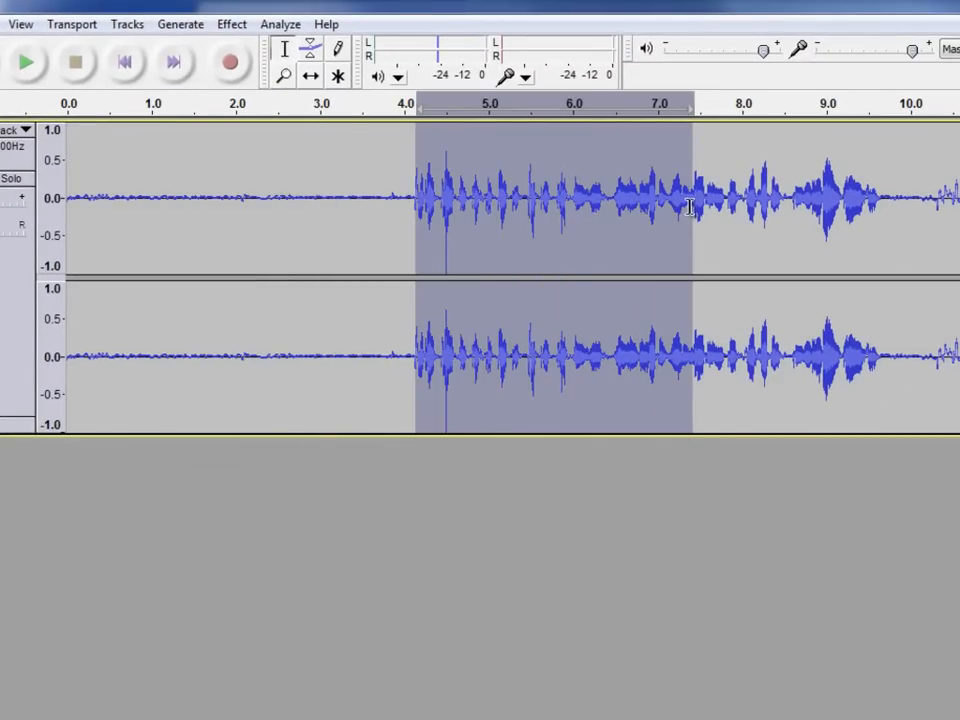
mouse_move(25, 63)
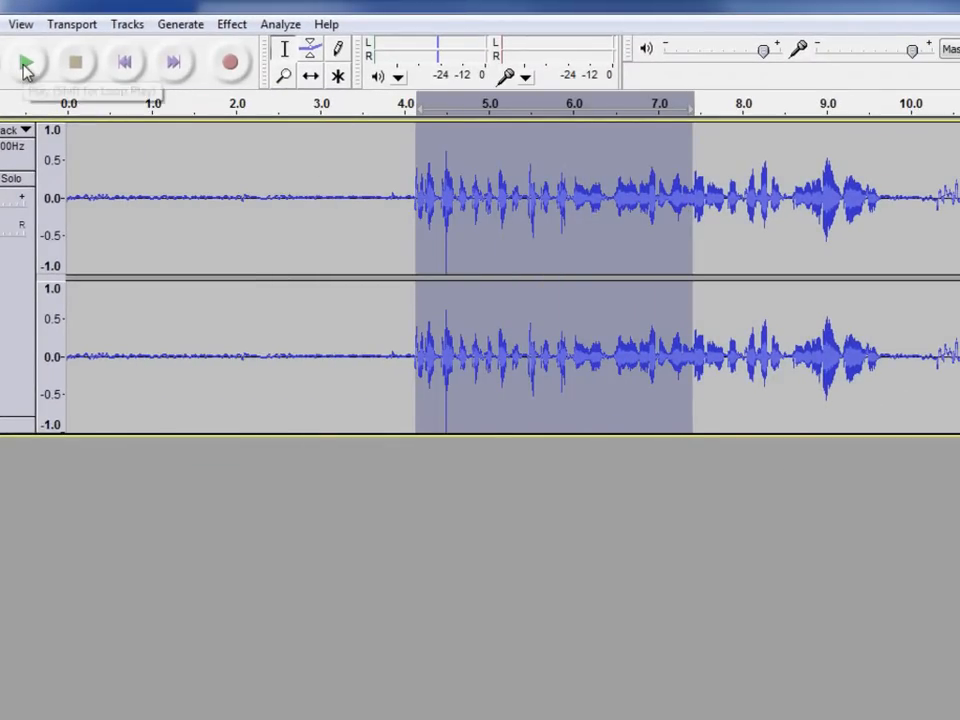
click(24, 63)
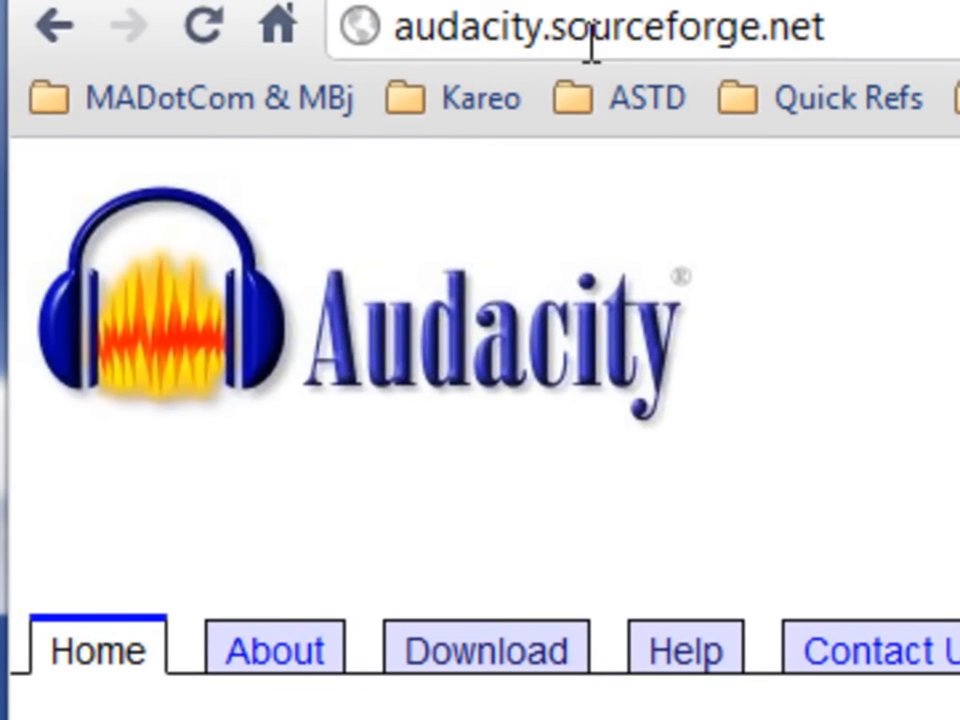
Go to the Audacity Download page listing the 1.2 and 1.3 beta versions.
click(600, 28)
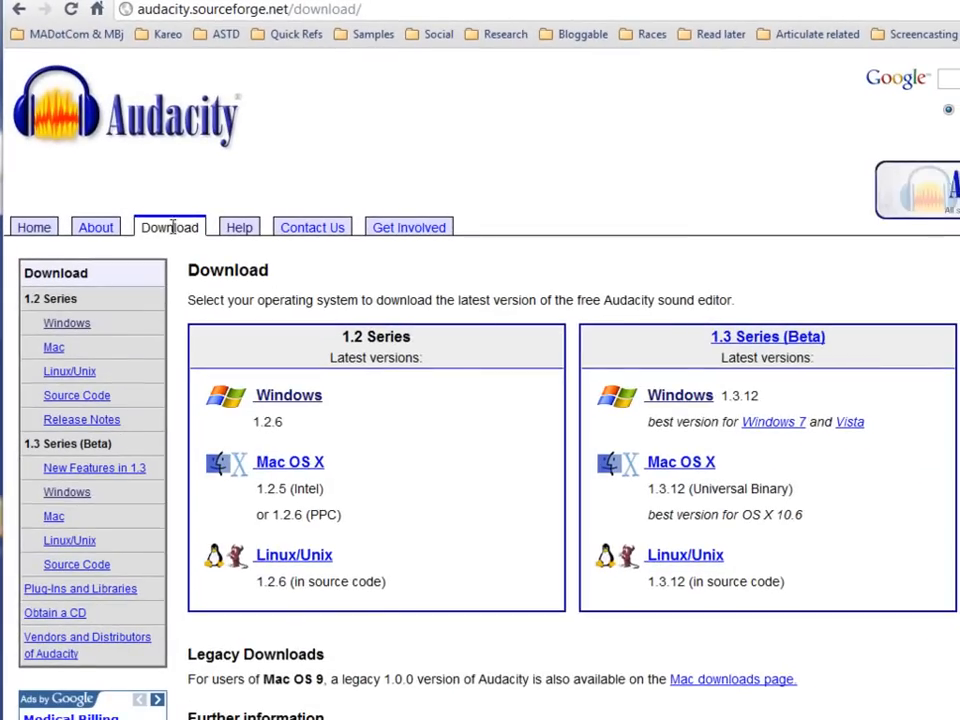
mouse_move(338, 420)
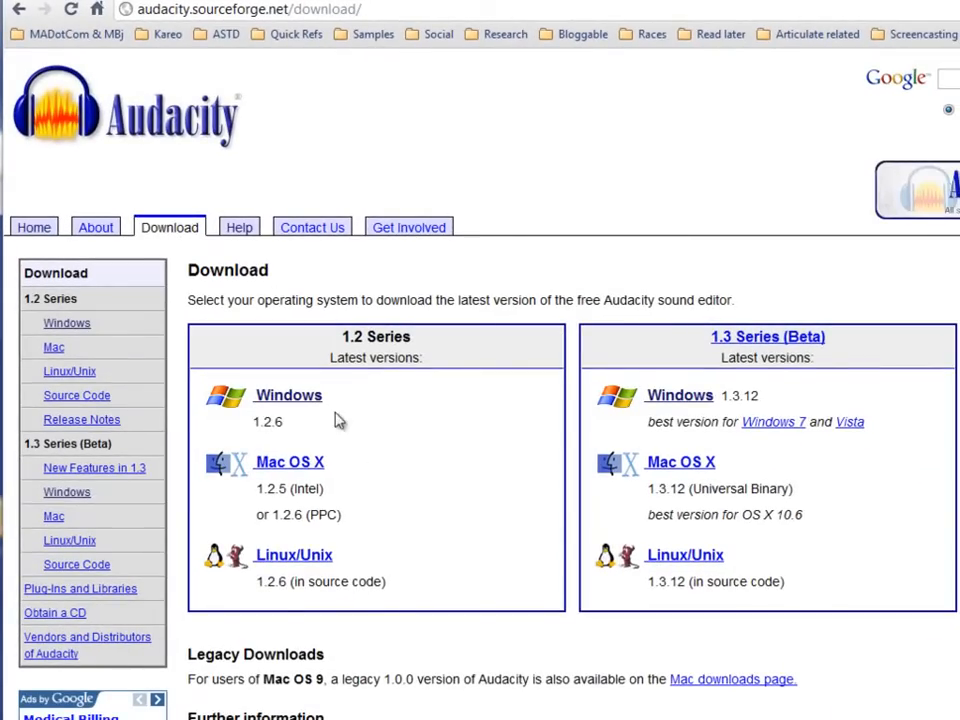
mouse_move(290, 461)
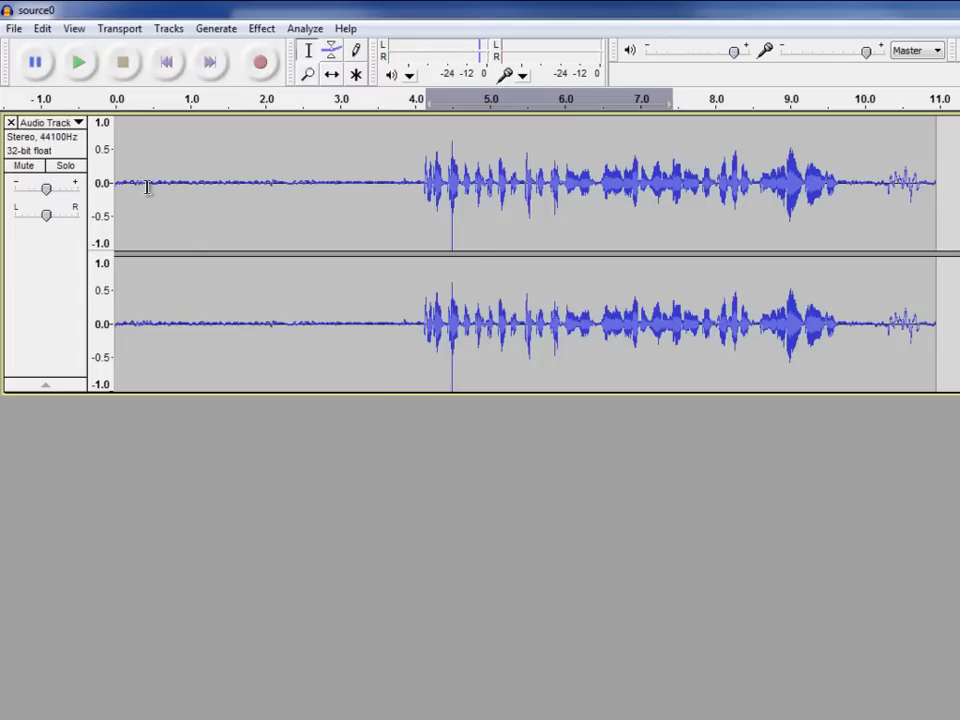
mouse_move(58, 143)
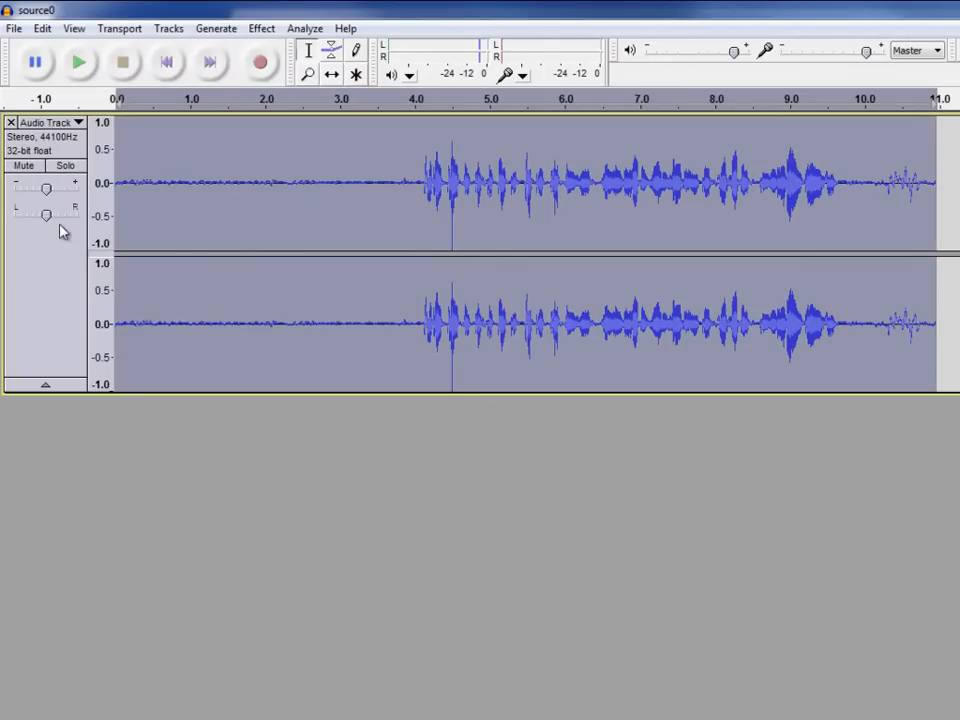
Select the whole voice clip, then clear the selection again.
click(42, 27)
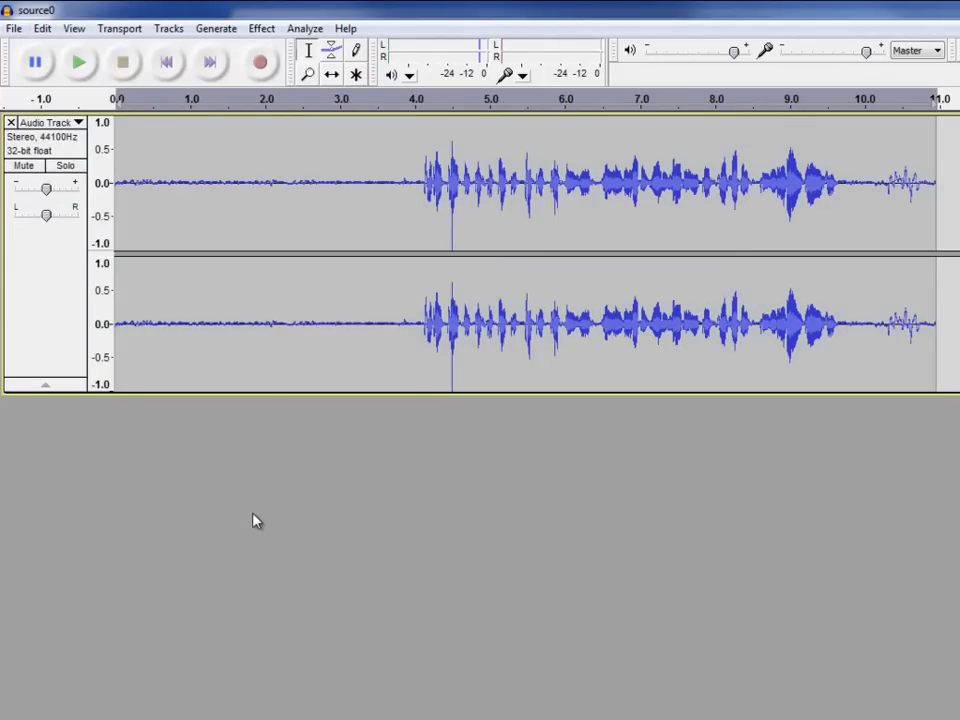
click(42, 28)
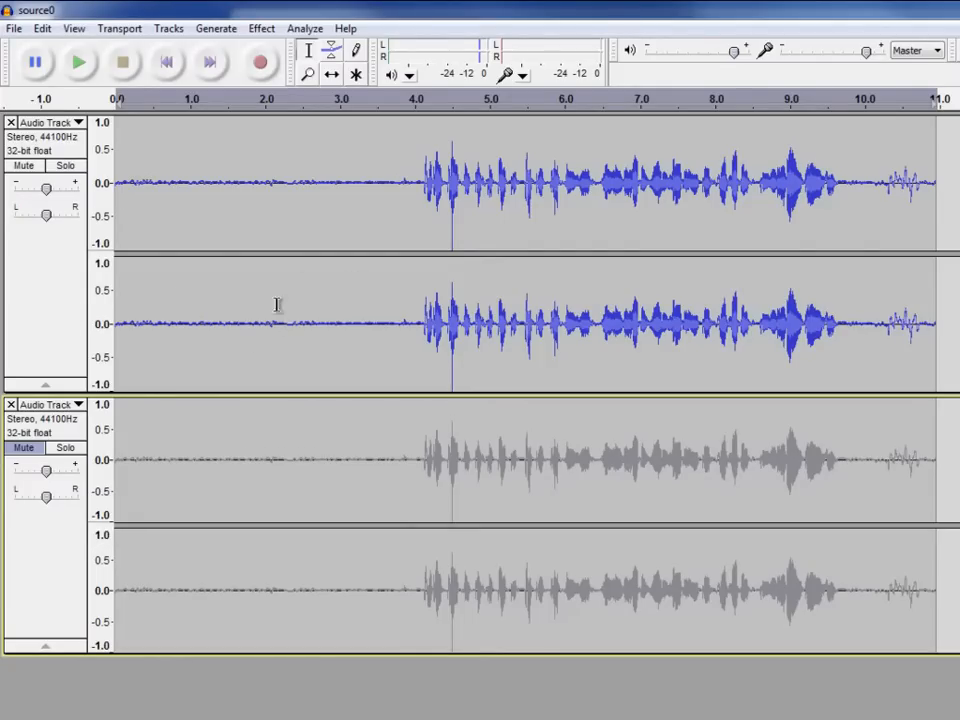
mouse_move(165, 186)
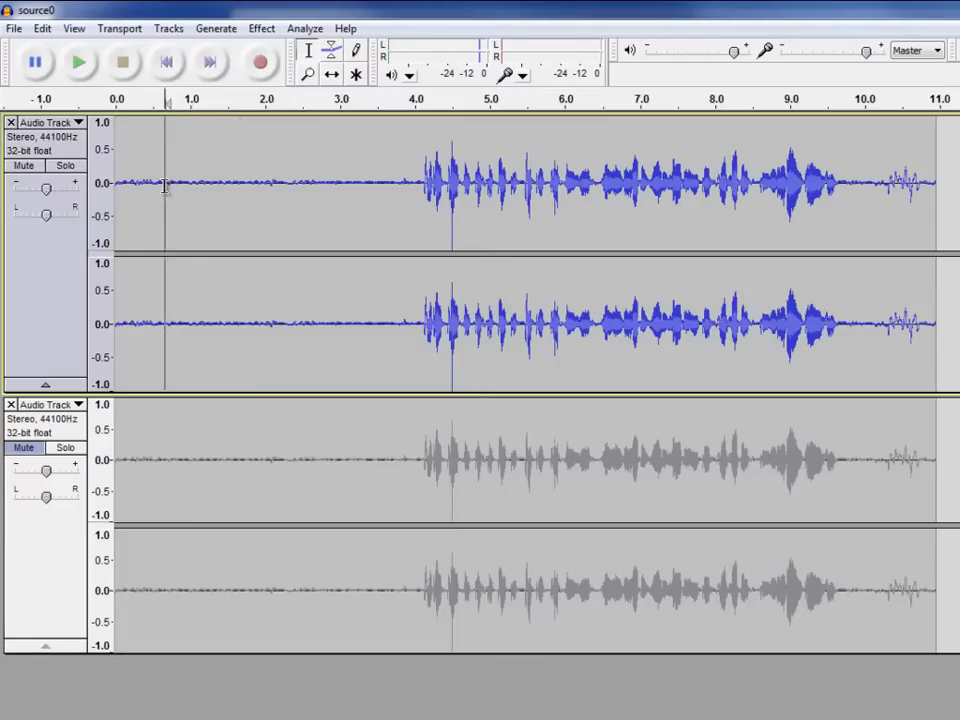
Select the hiss-only stretch from 0.7 to 3.8 s on the top track and play it.
drag(167, 185, 400, 185)
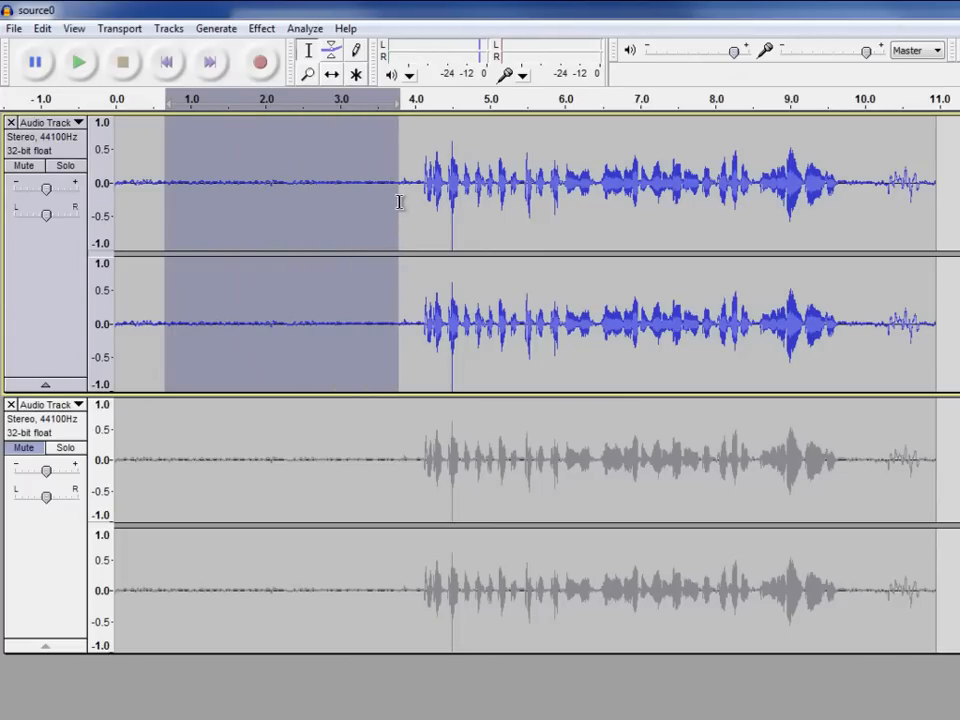
mouse_move(65, 70)
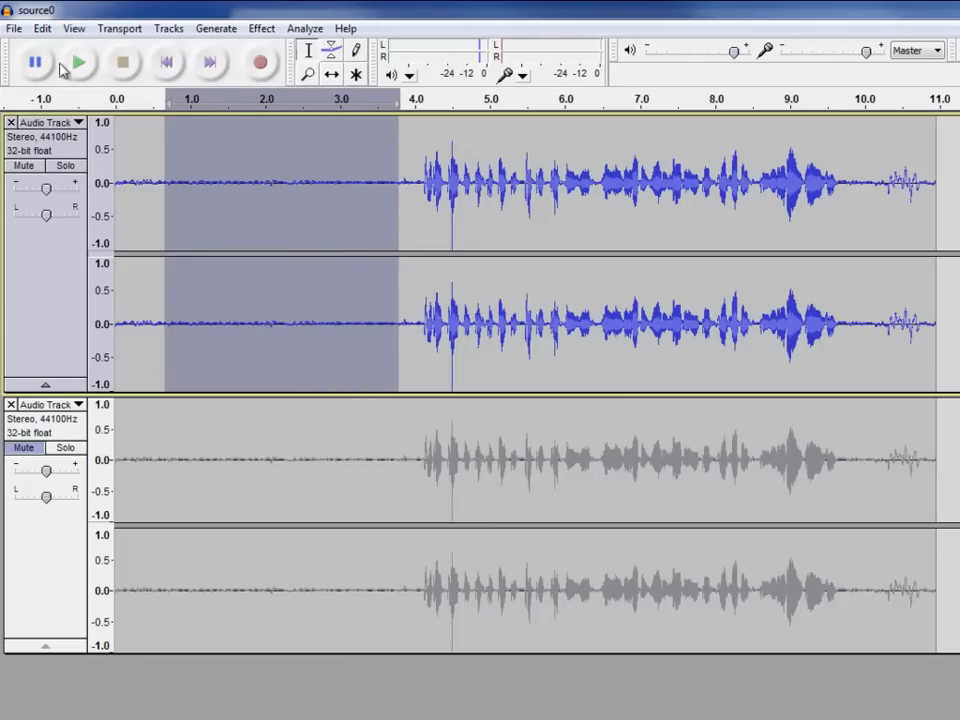
mouse_move(79, 63)
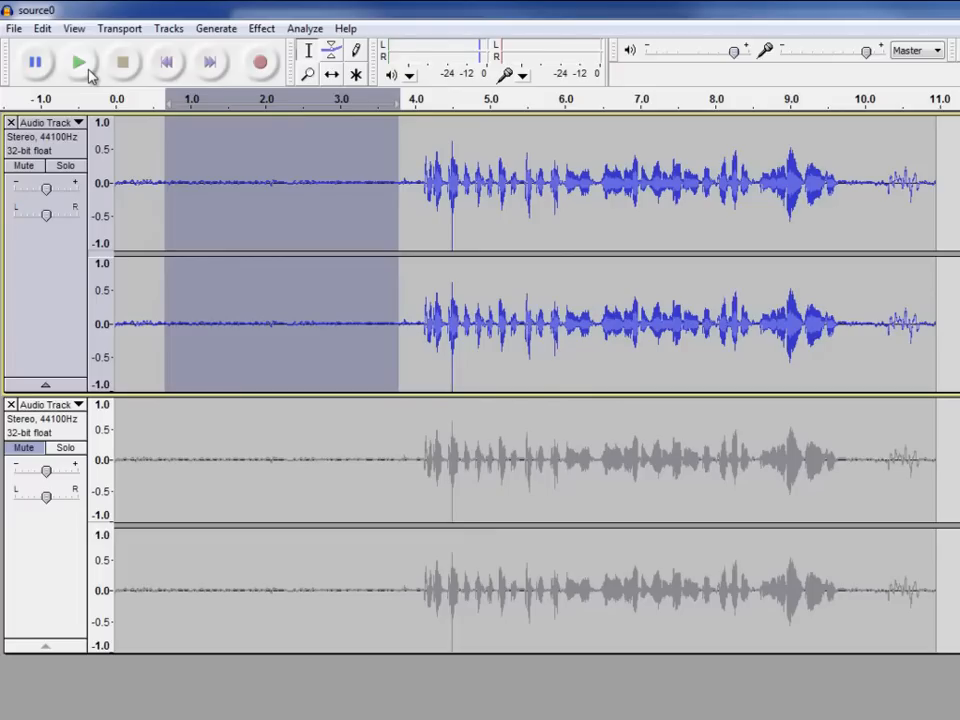
click(79, 63)
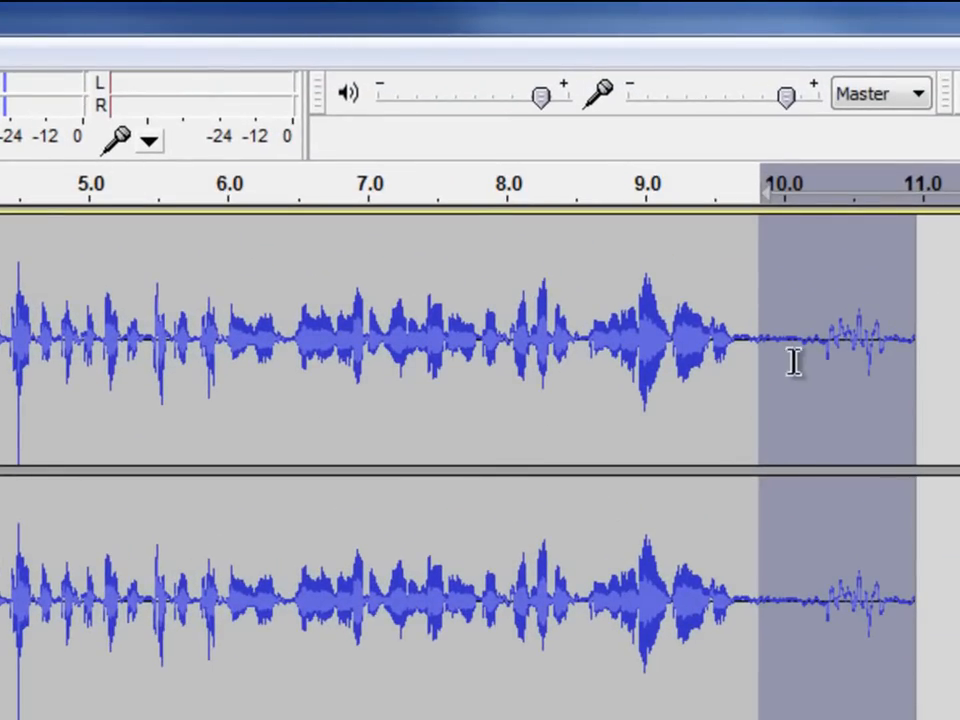
mouse_move(890, 370)
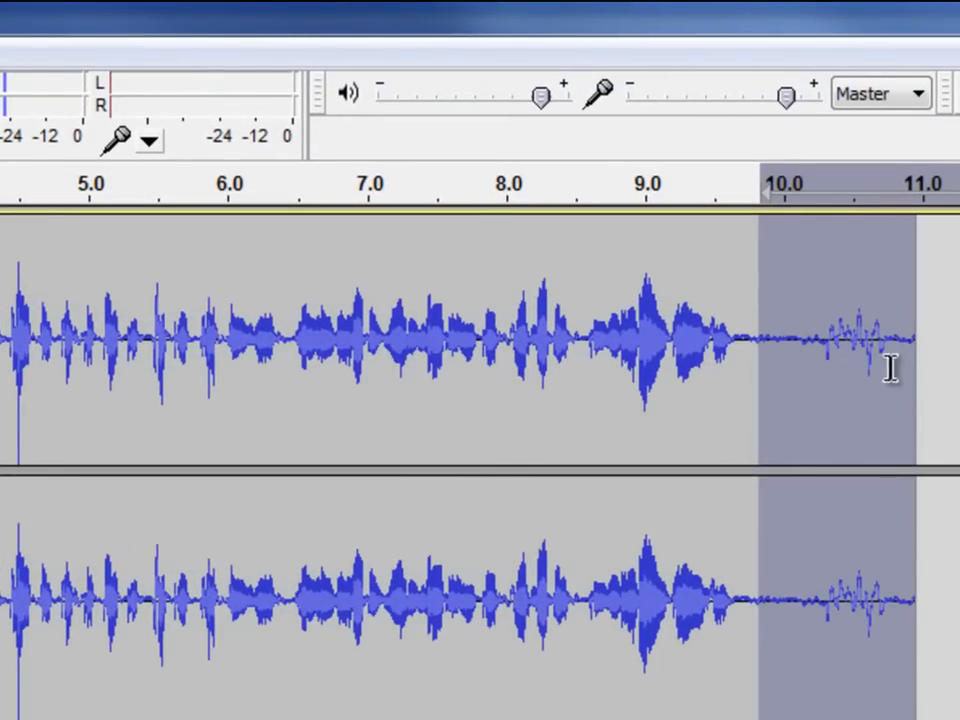
mouse_move(135, 345)
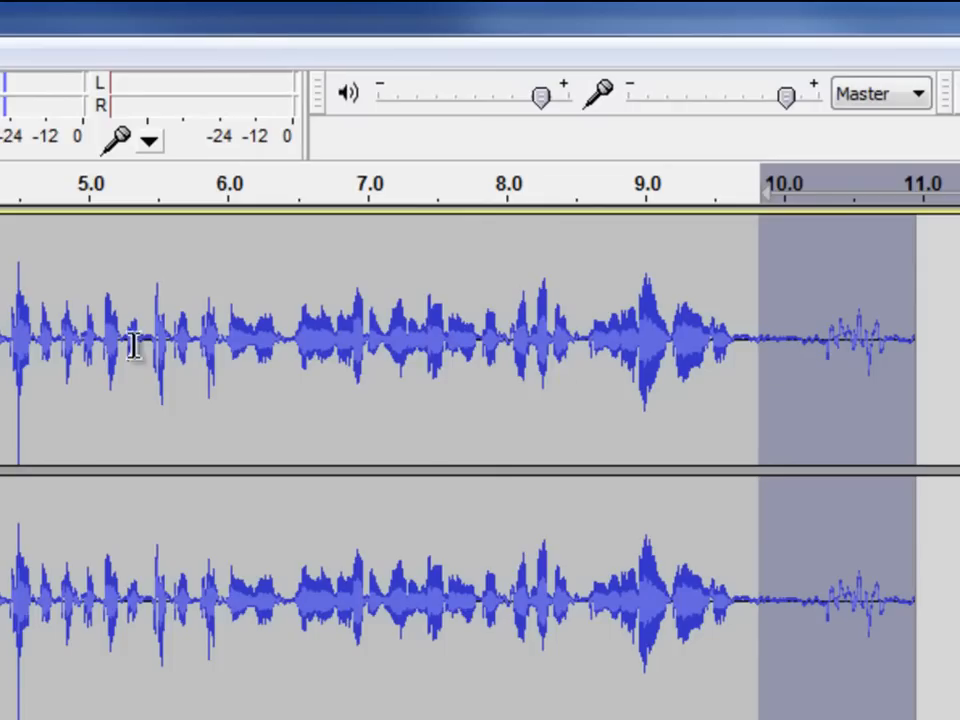
mouse_move(135, 345)
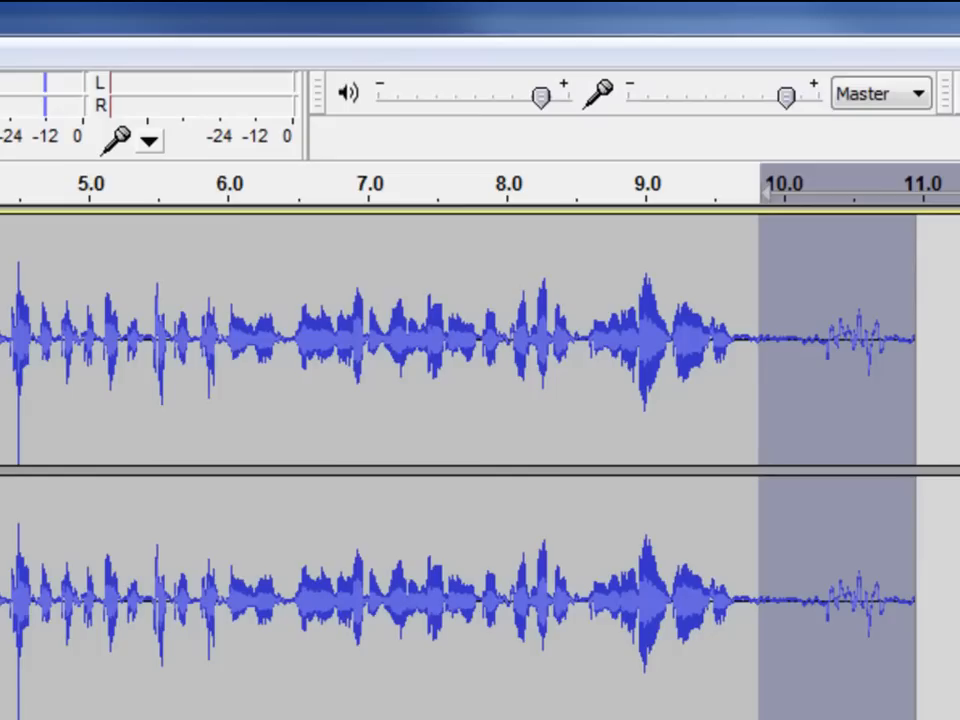
click(793, 350)
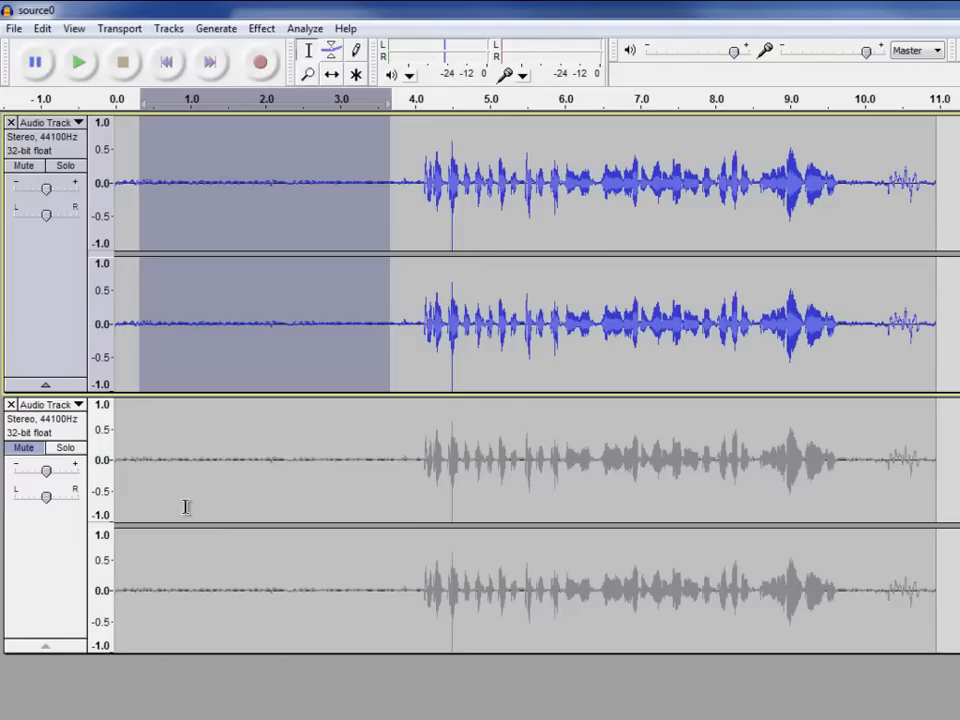
mouse_move(290, 199)
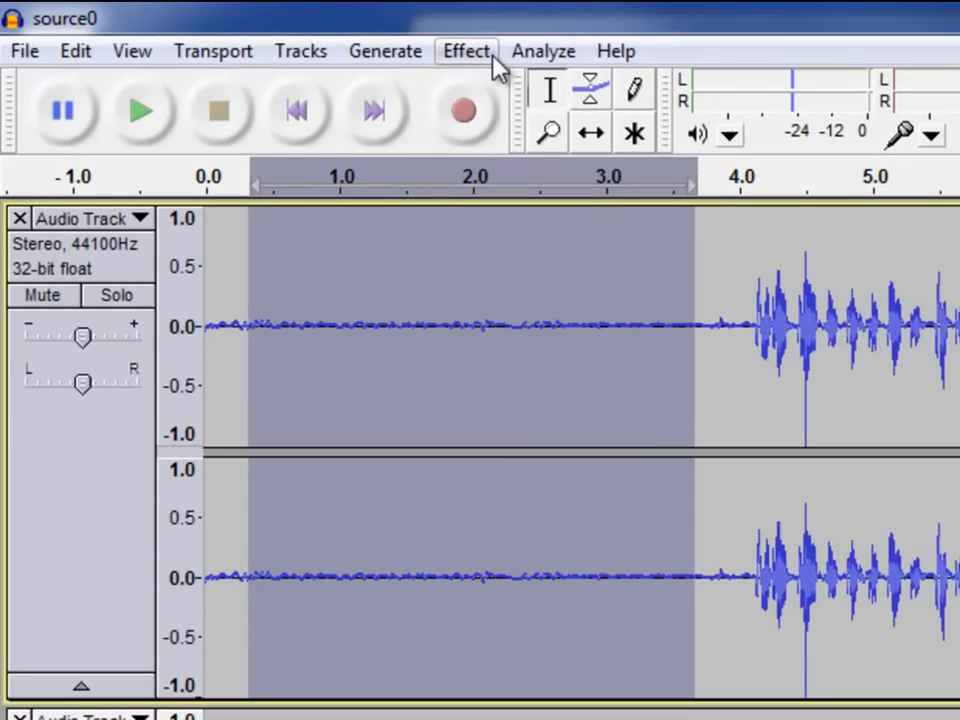
Capture a Noise Removal noise profile from the selected hiss-only opening silence.
click(465, 50)
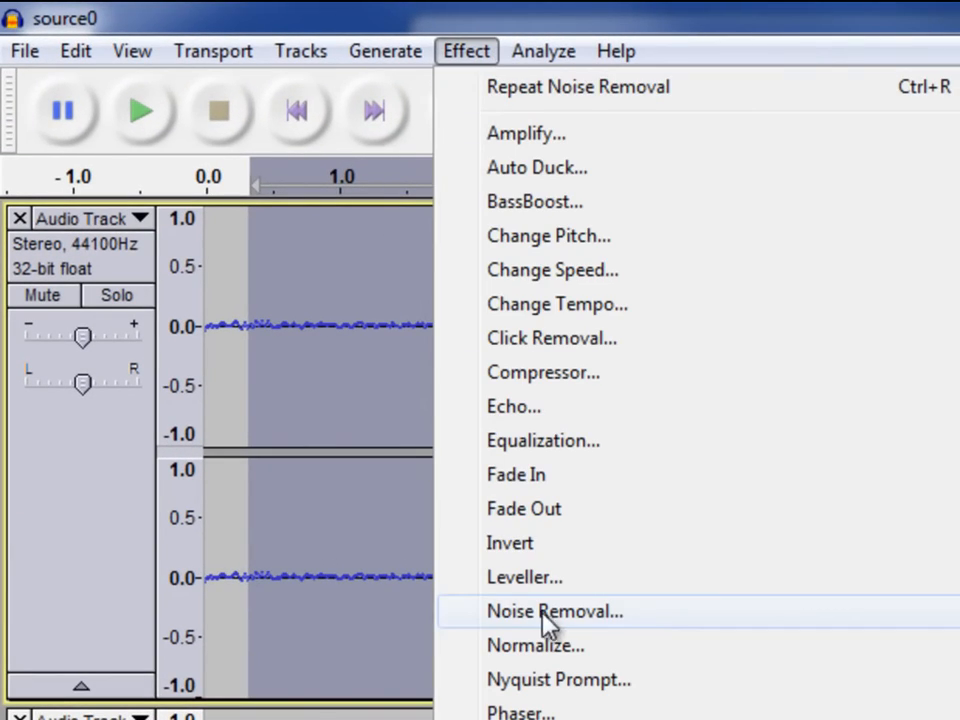
click(555, 611)
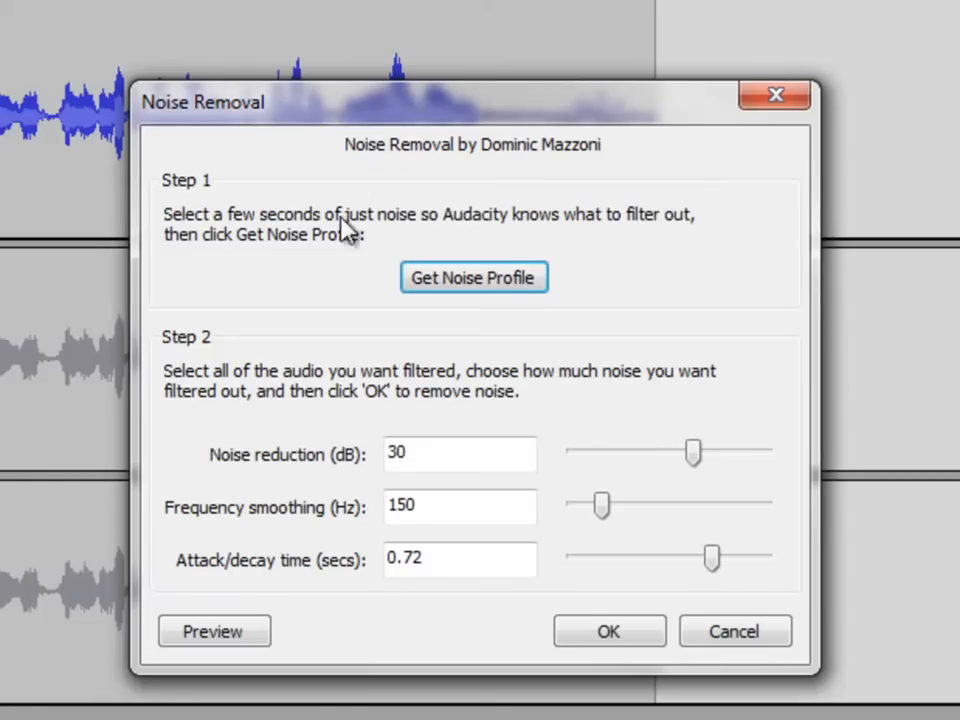
mouse_move(245, 390)
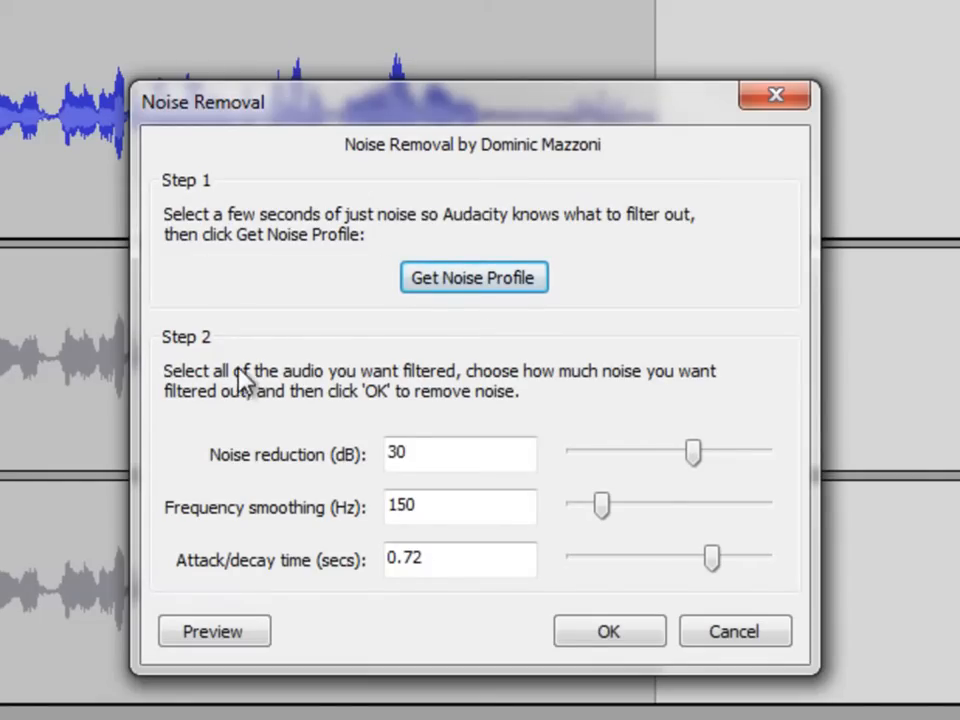
mouse_move(474, 277)
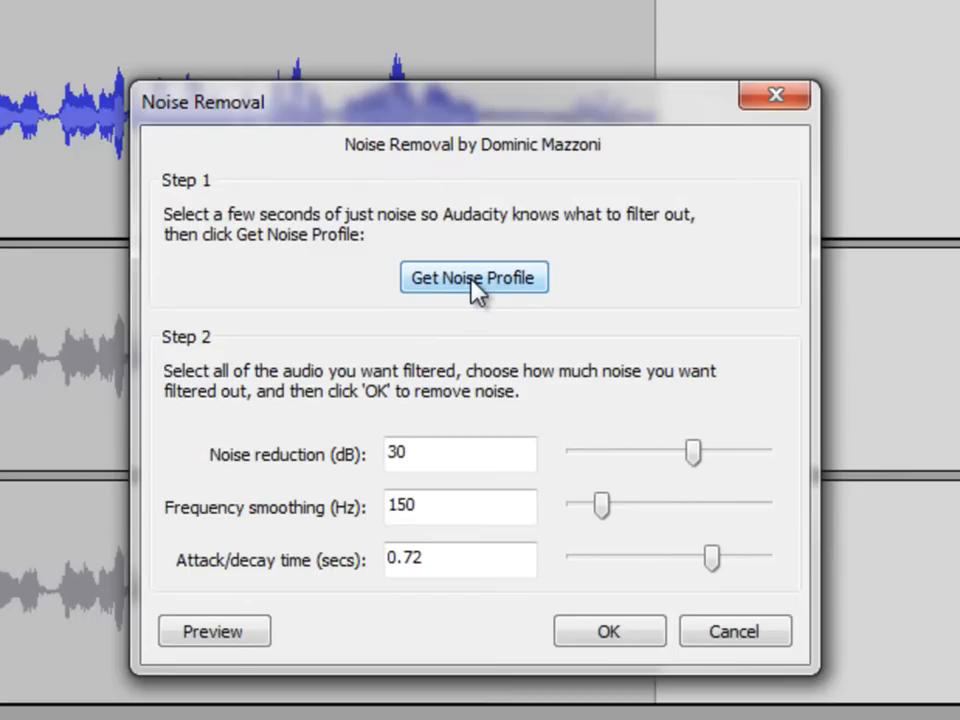
mouse_move(375, 455)
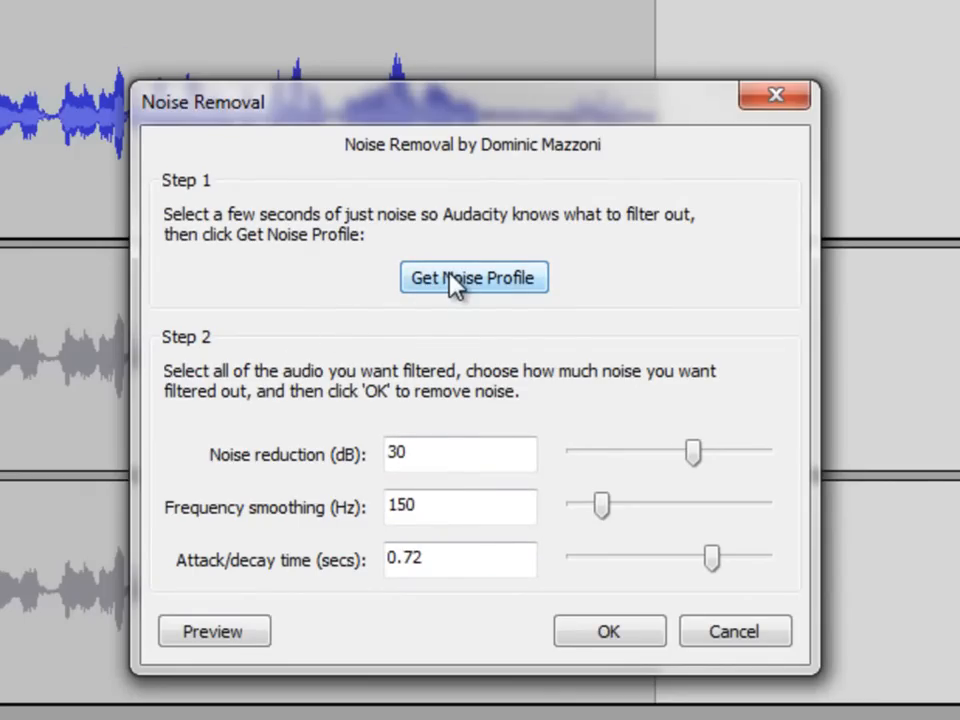
click(474, 277)
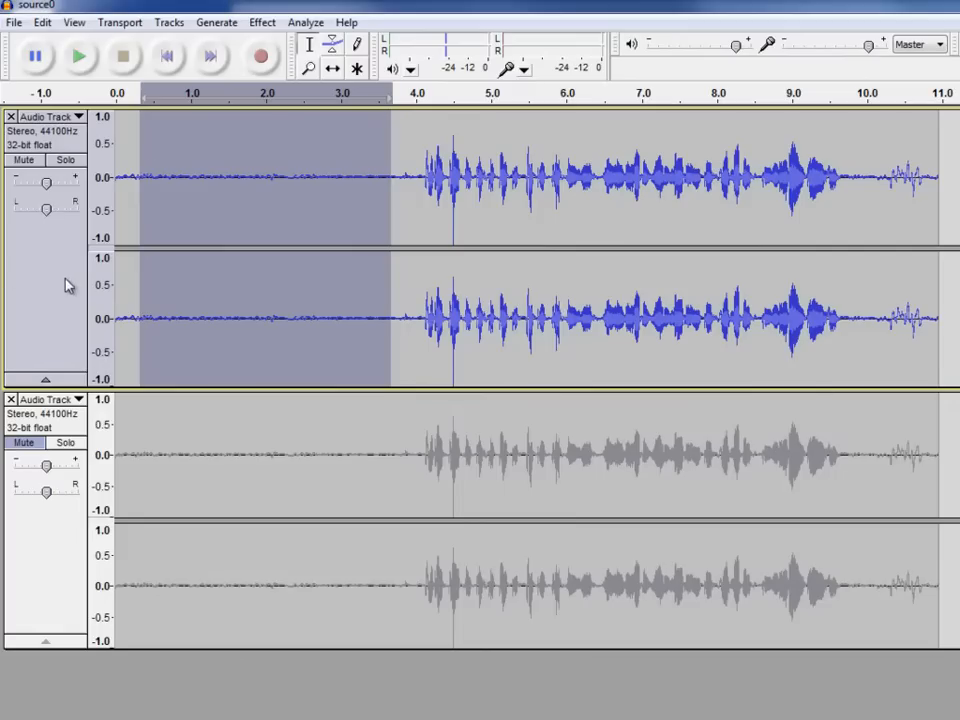
mouse_move(40, 258)
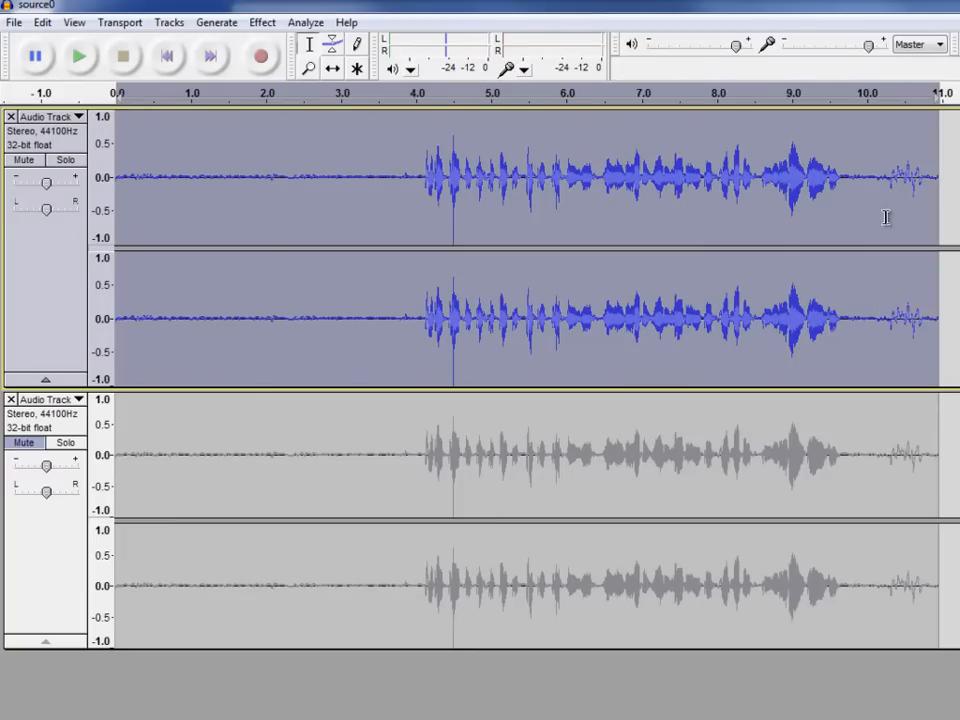
Reopen the Noise Removal dialog from the Effect menu, currently showing 30 dB reduction.
click(261, 22)
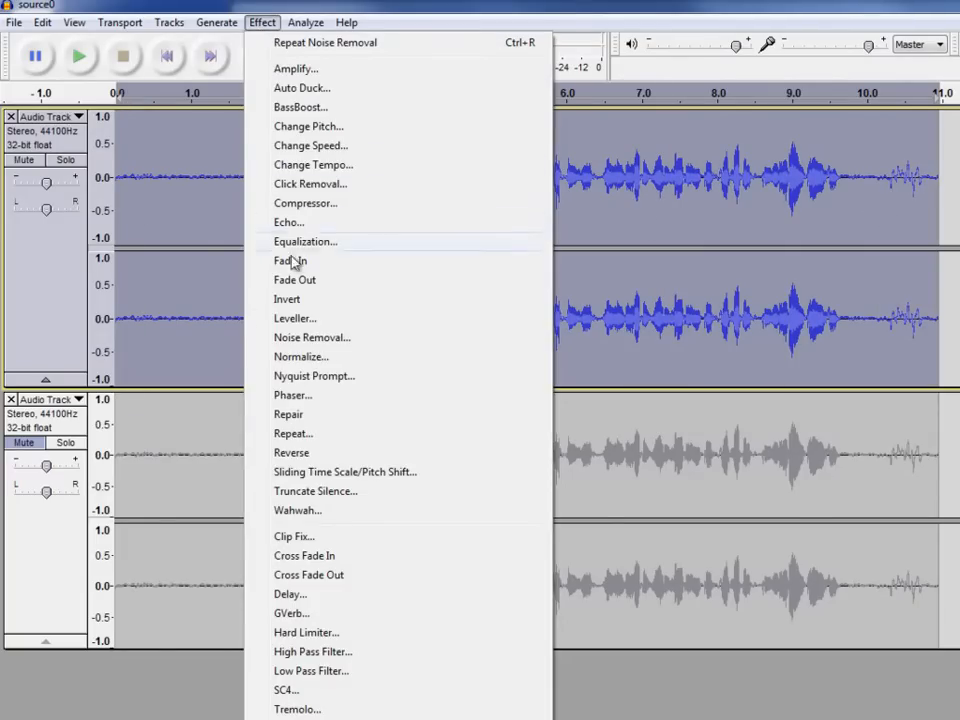
click(311, 337)
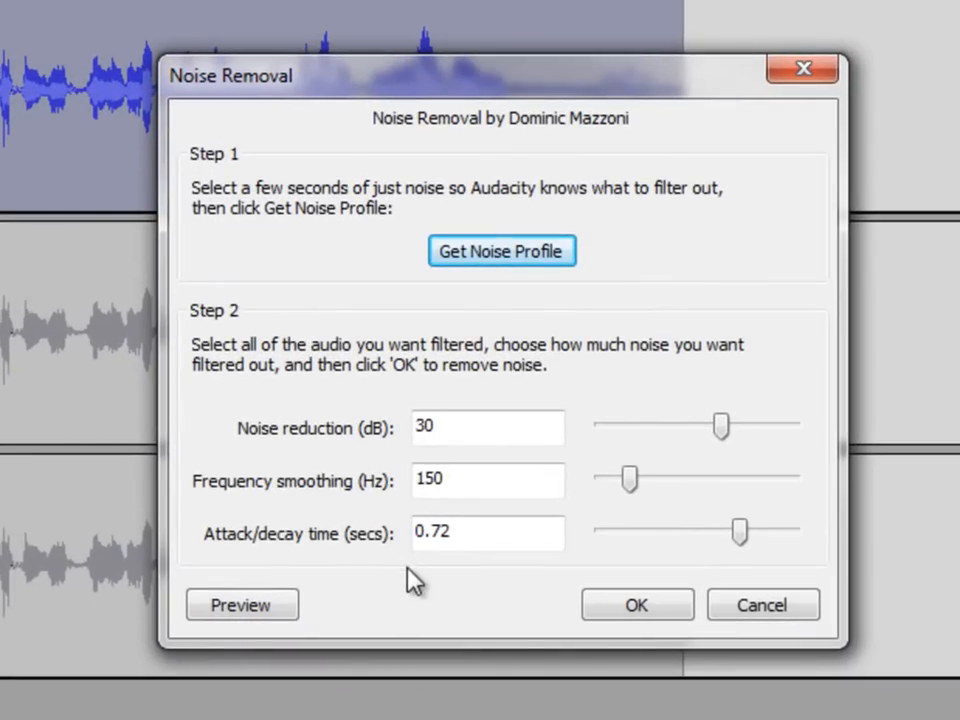
mouse_move(405, 485)
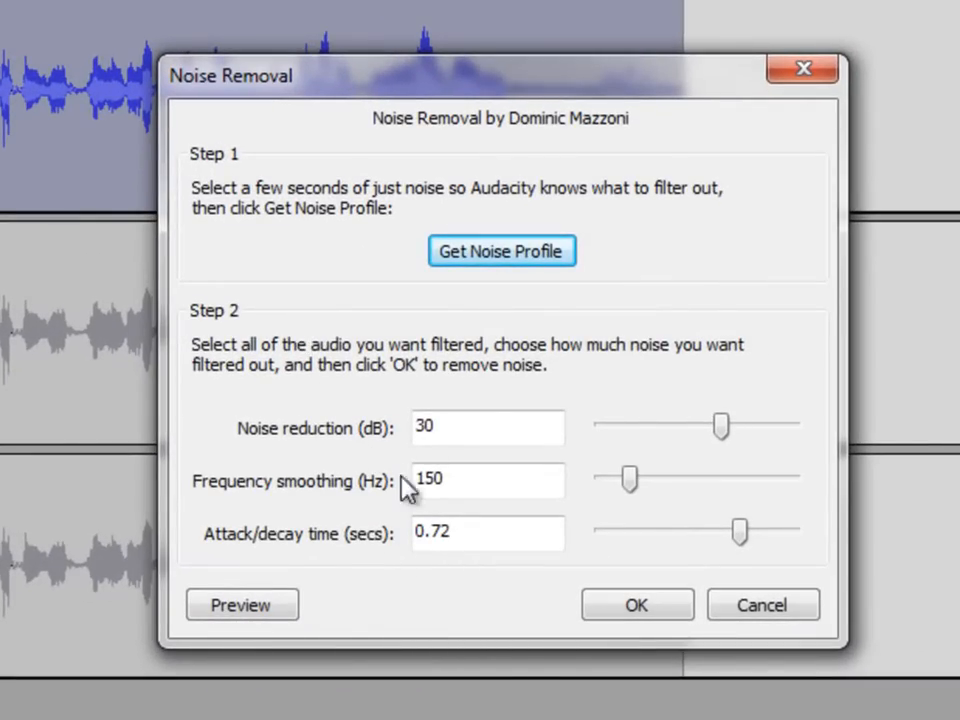
mouse_move(440, 455)
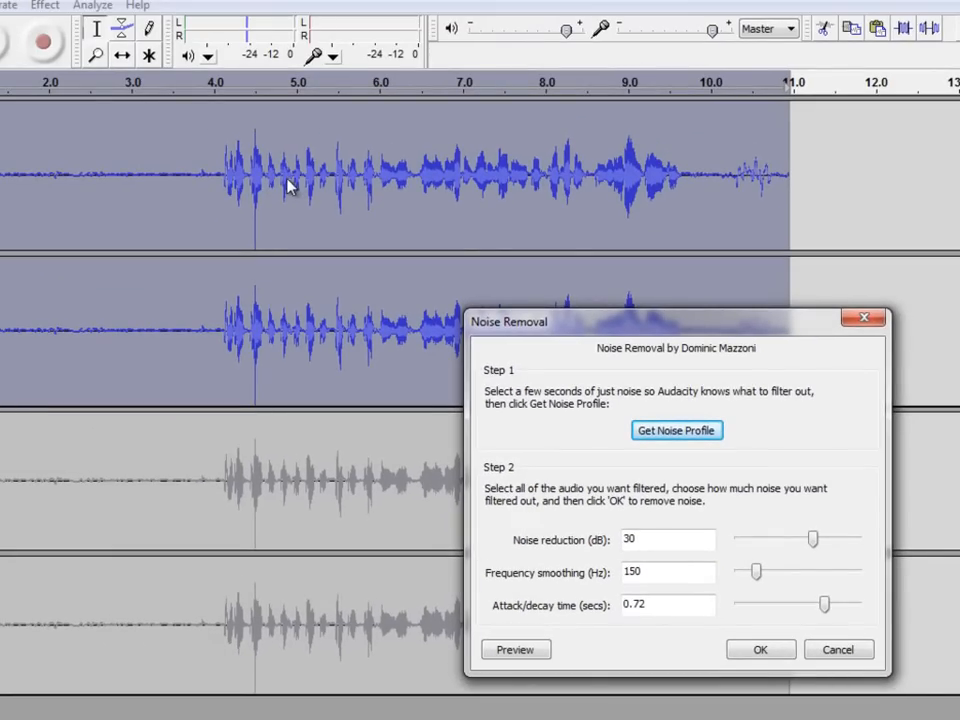
mouse_move(320, 180)
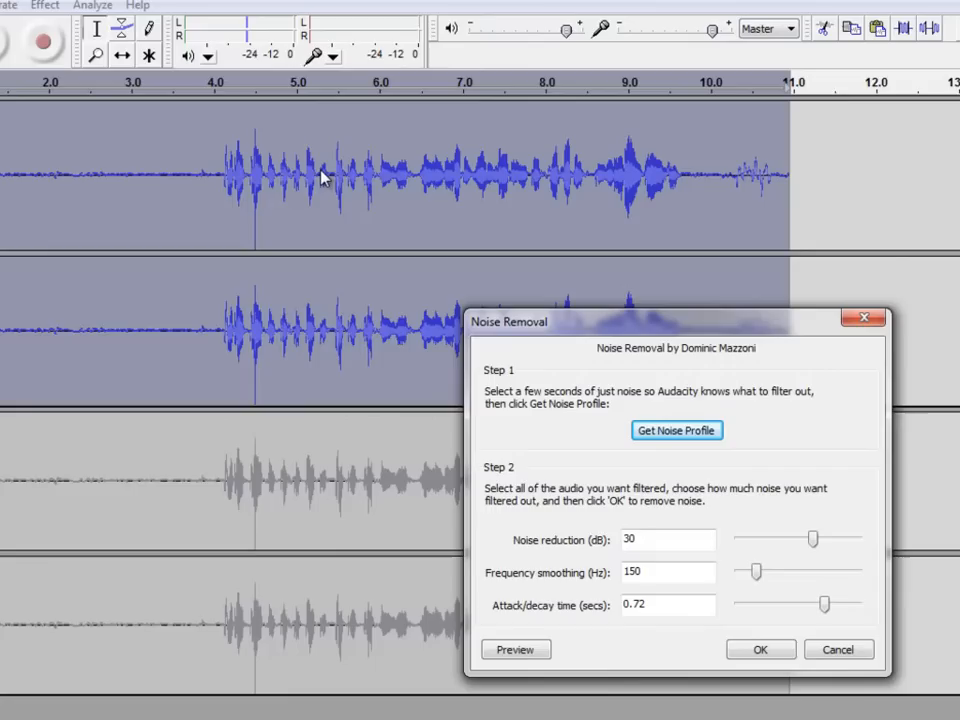
mouse_move(328, 183)
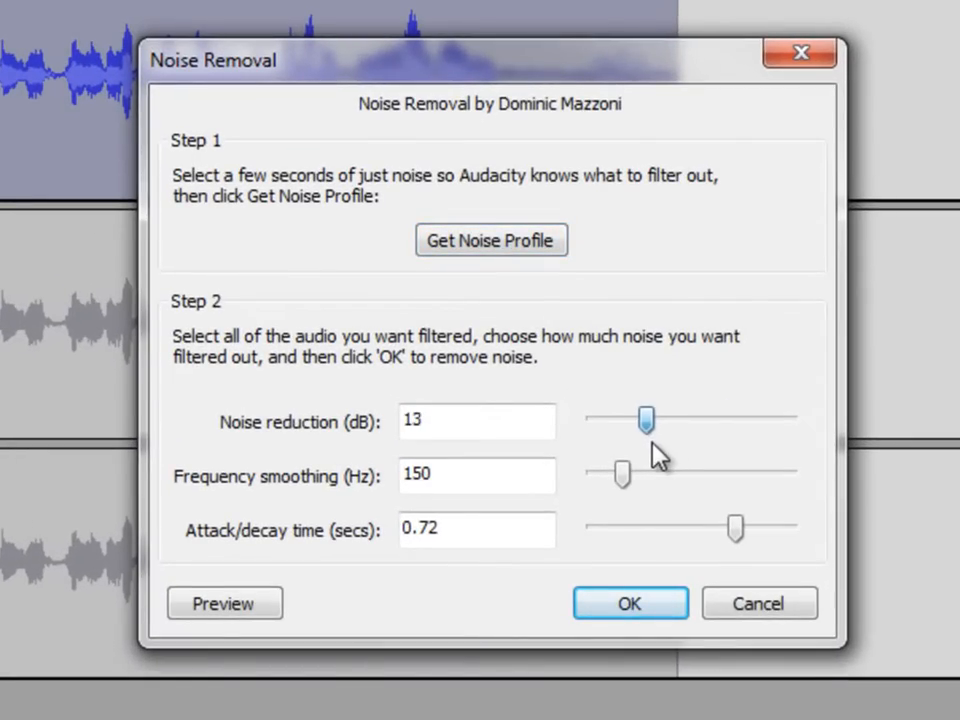
Drag the sliders to 15 dB reduction, fine-tune smoothing to 400 Hz, and set attack/decay to 0.30 s.
drag(645, 418, 655, 418)
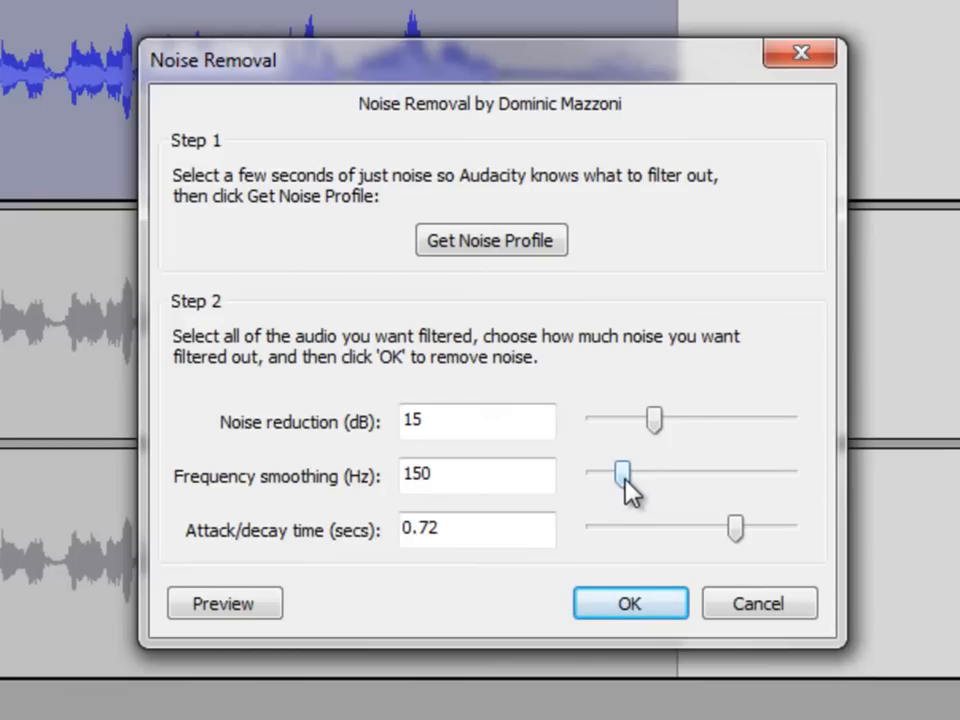
drag(622, 472, 728, 472)
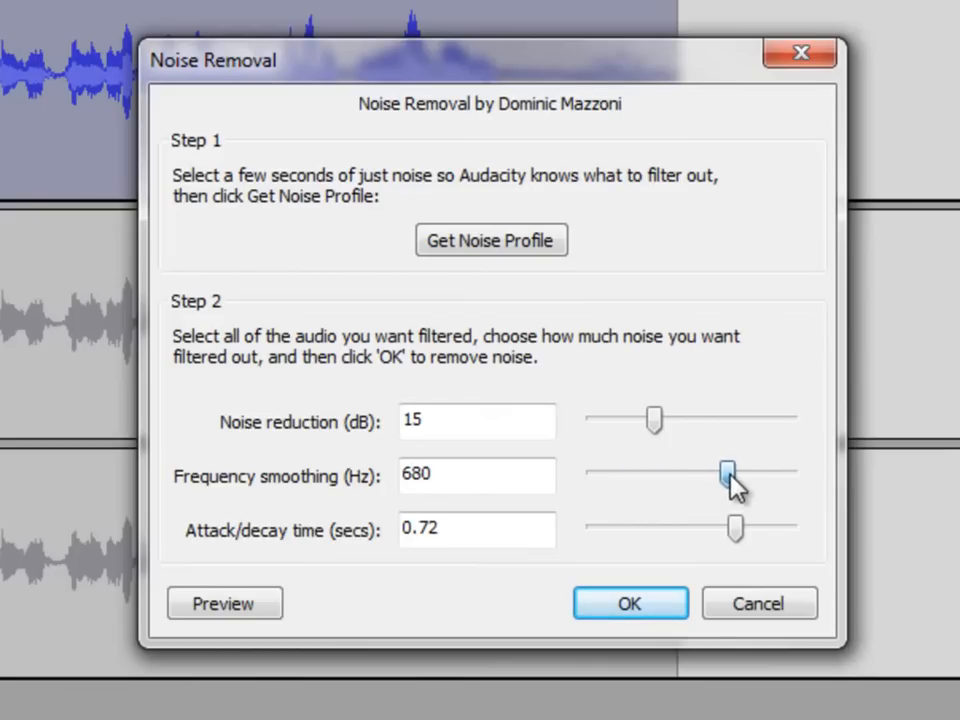
drag(728, 471, 695, 471)
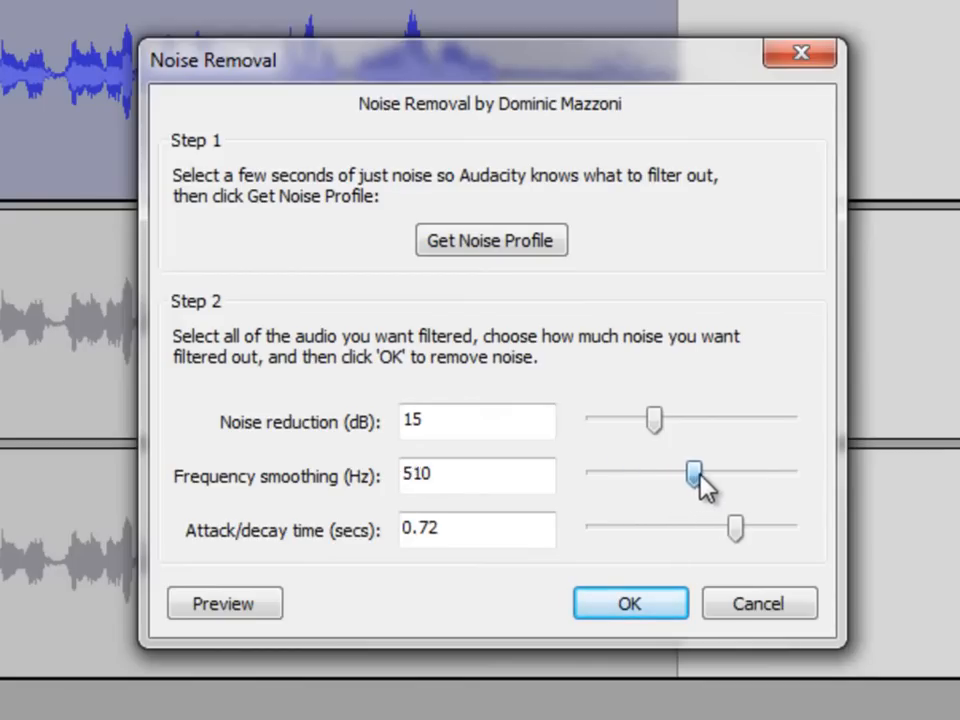
drag(695, 474, 628, 474)
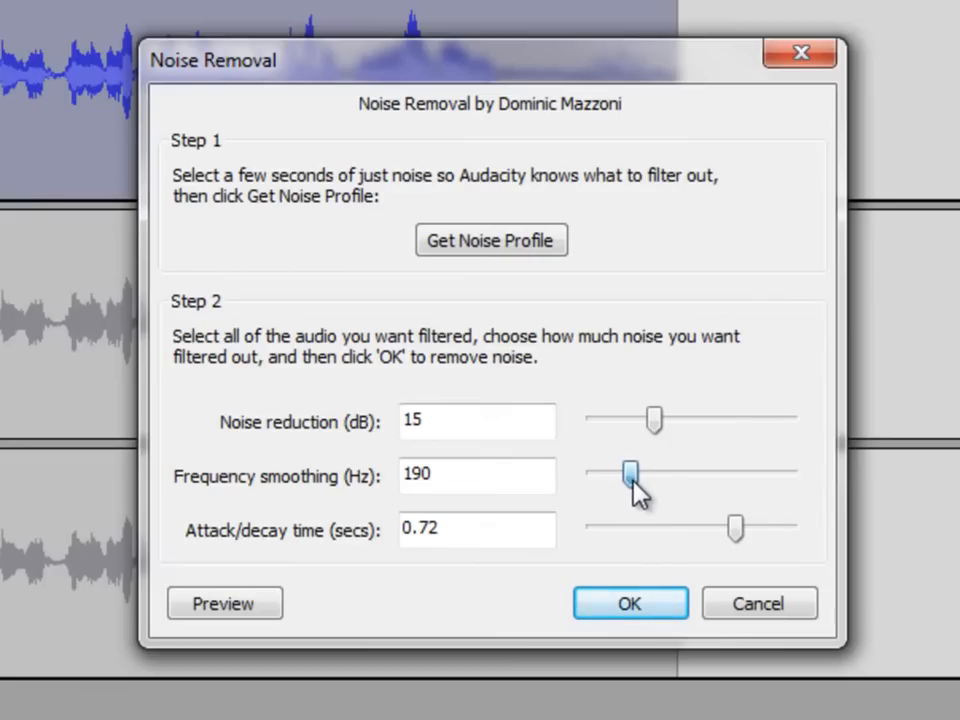
drag(630, 473, 667, 473)
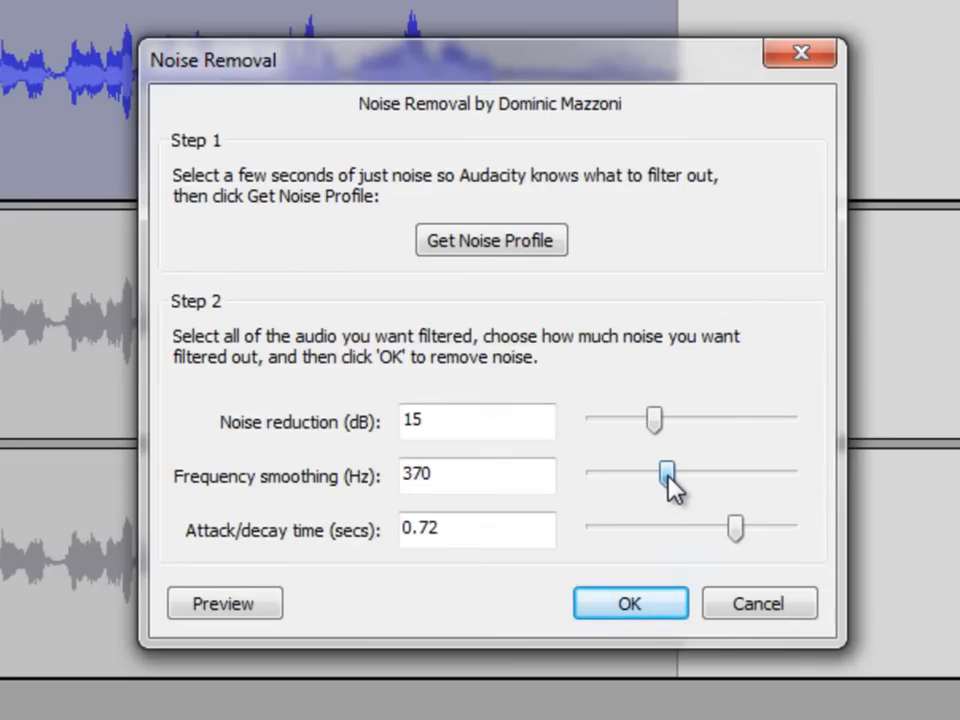
drag(666, 472, 673, 472)
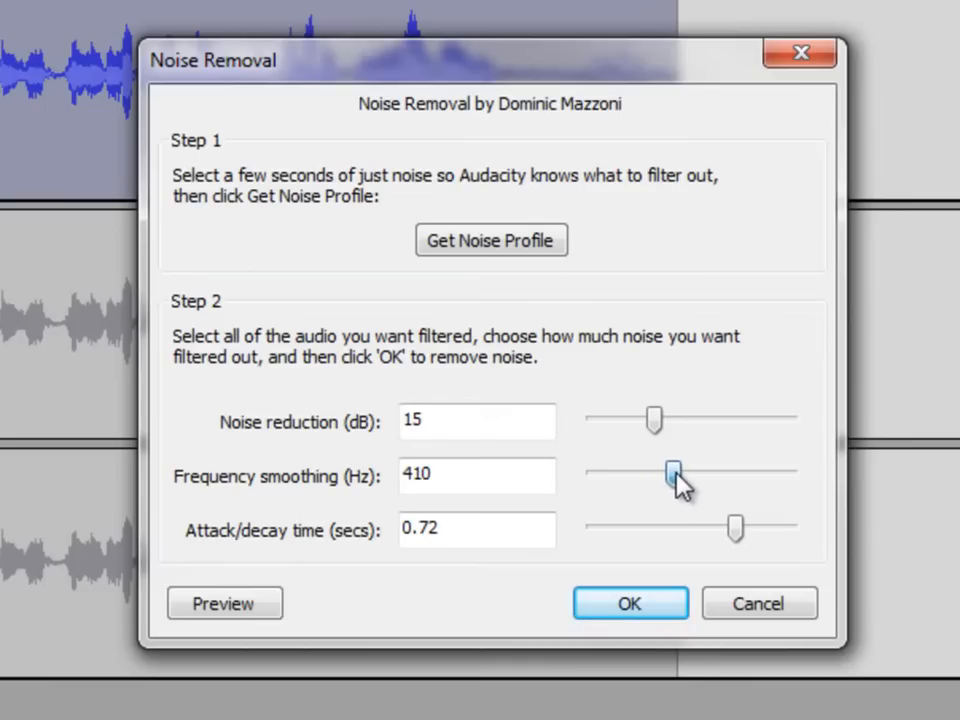
drag(673, 473, 670, 473)
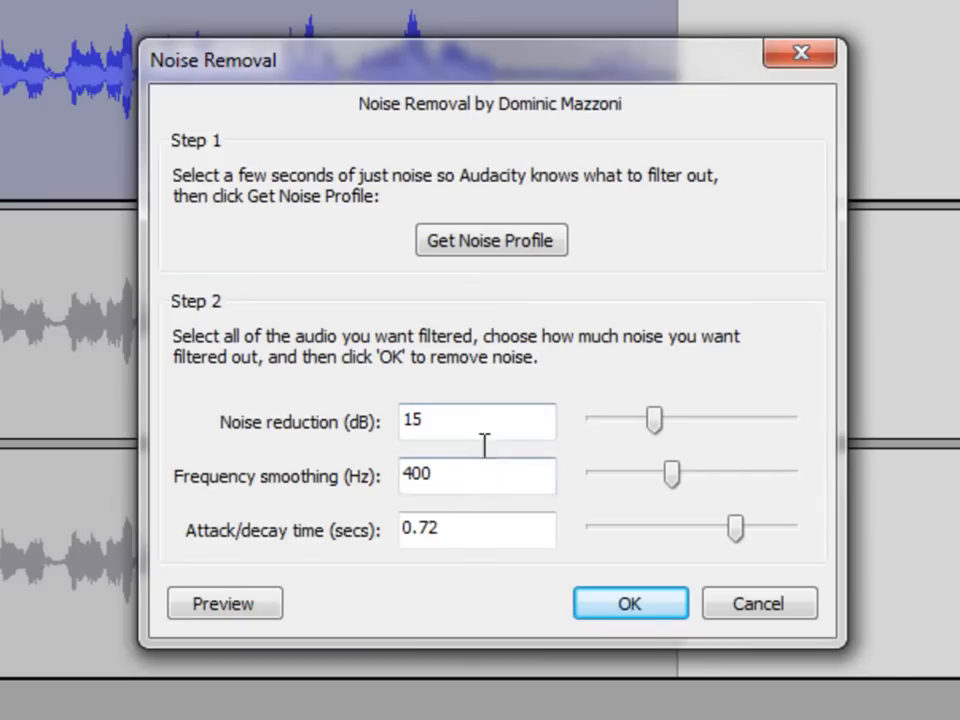
mouse_move(505, 575)
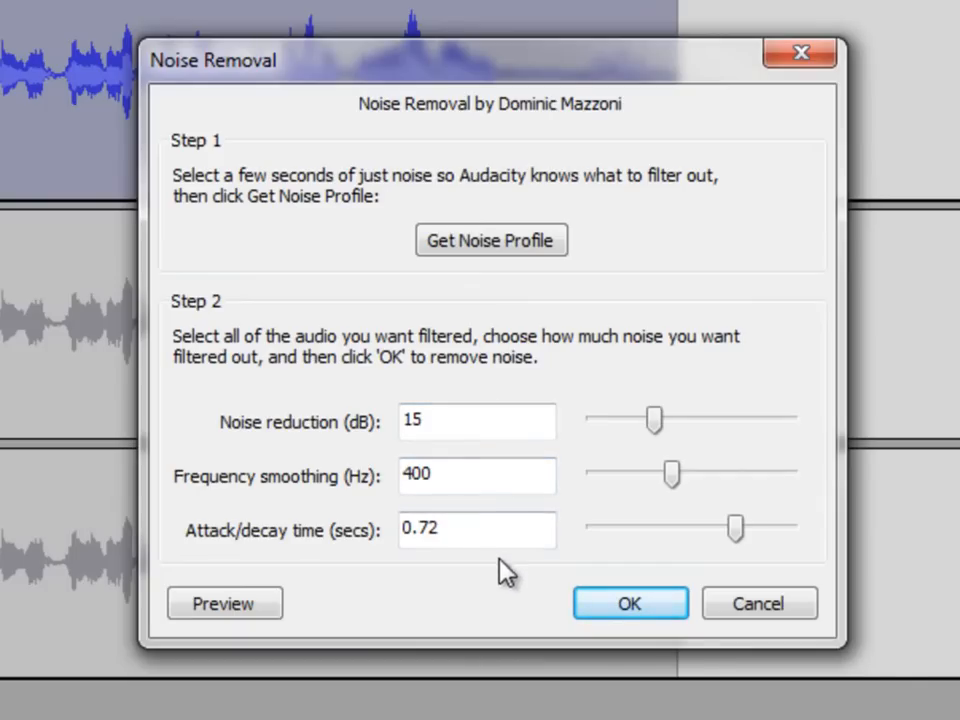
mouse_move(728, 540)
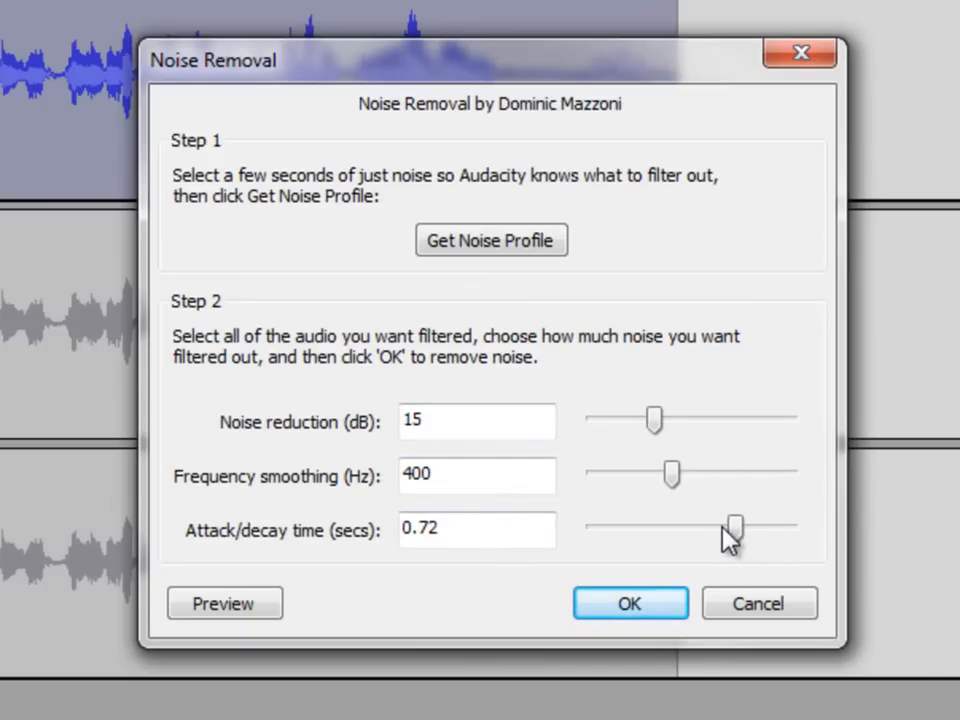
drag(733, 525, 655, 528)
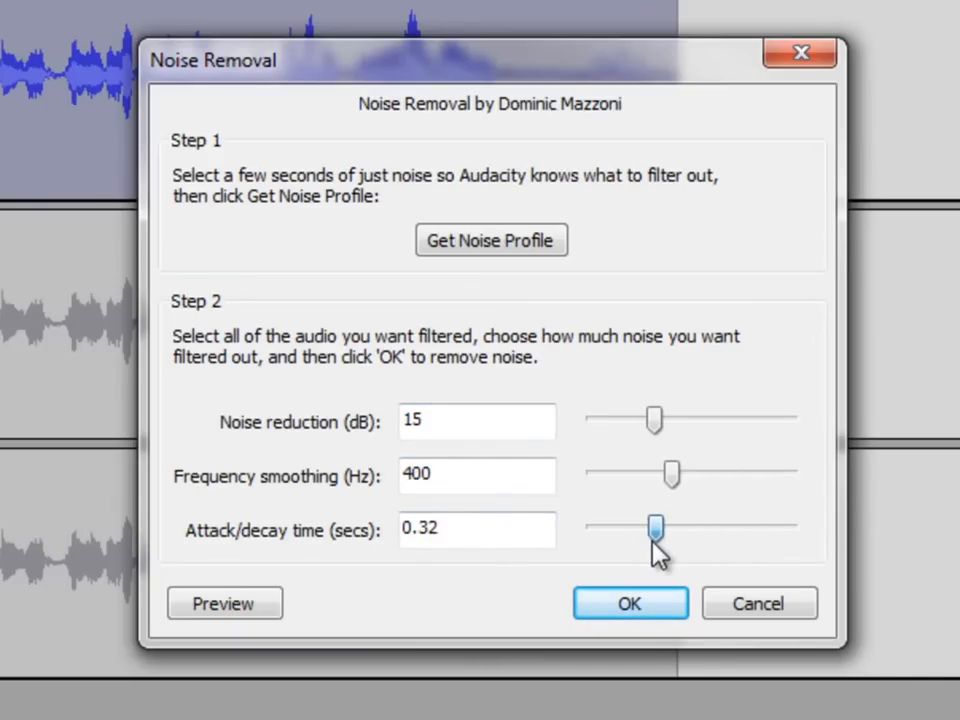
drag(658, 527, 653, 527)
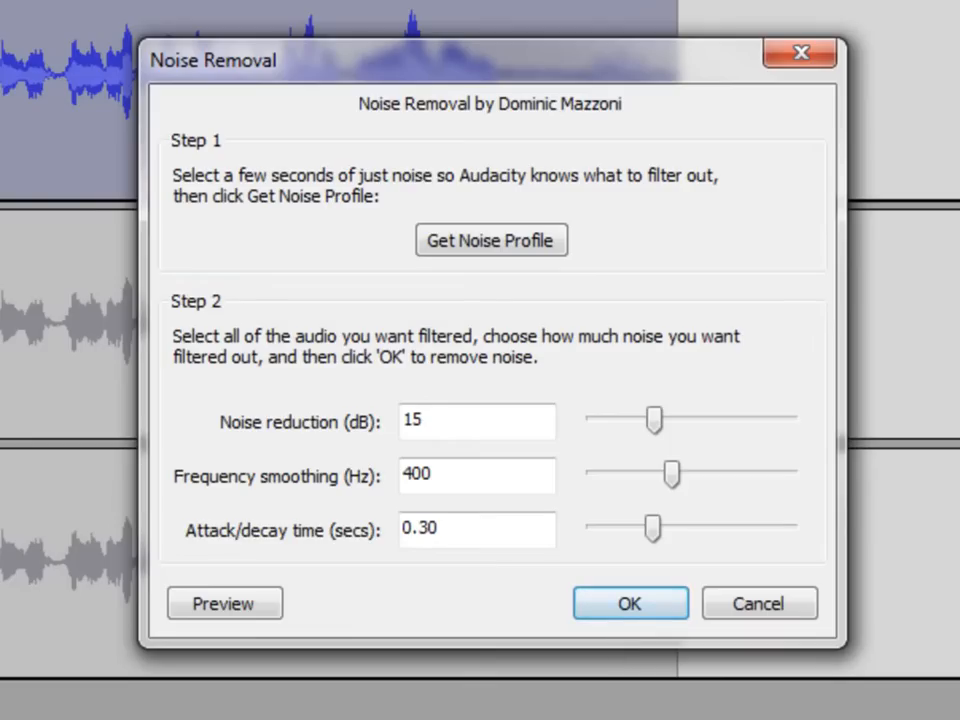
mouse_move(487, 335)
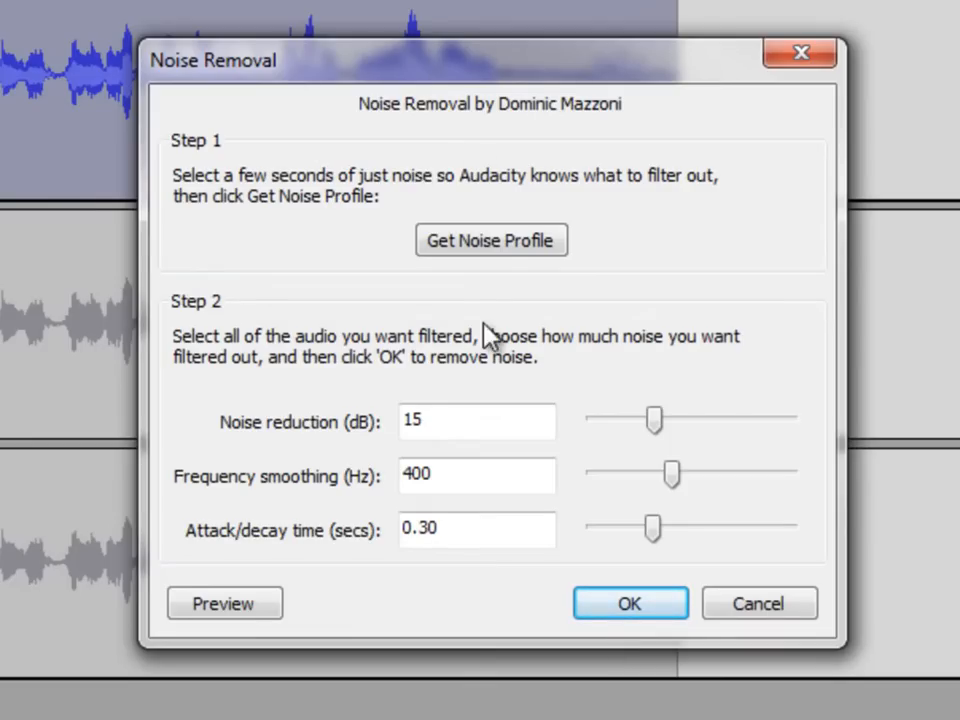
Apply noise removal to the whole clip, then play and stop the cleaned recording.
click(630, 603)
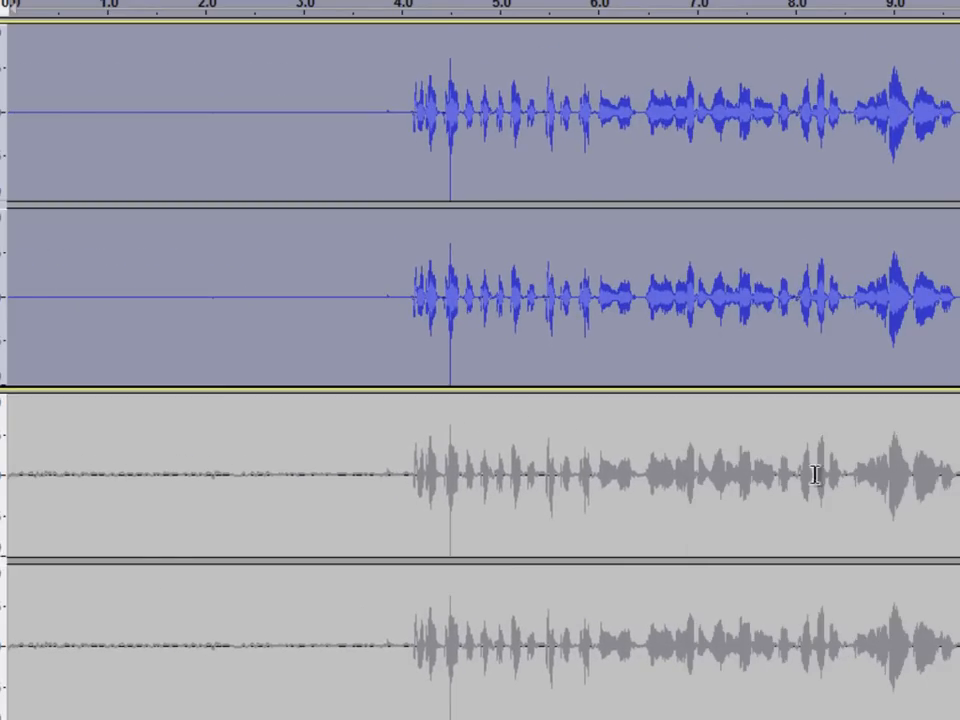
mouse_move(700, 282)
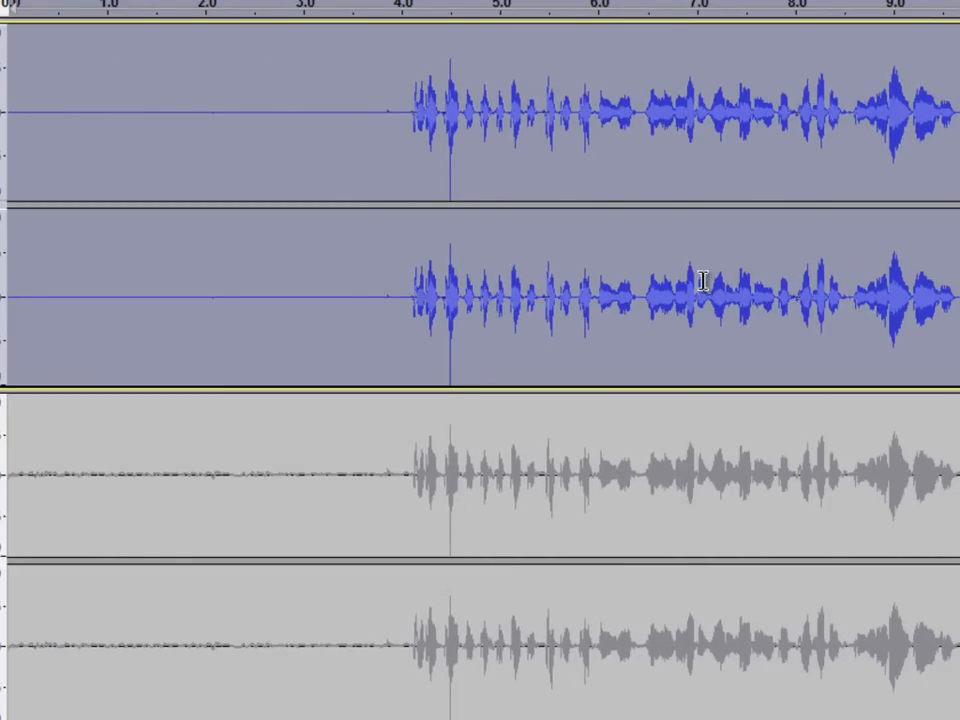
click(47, 14)
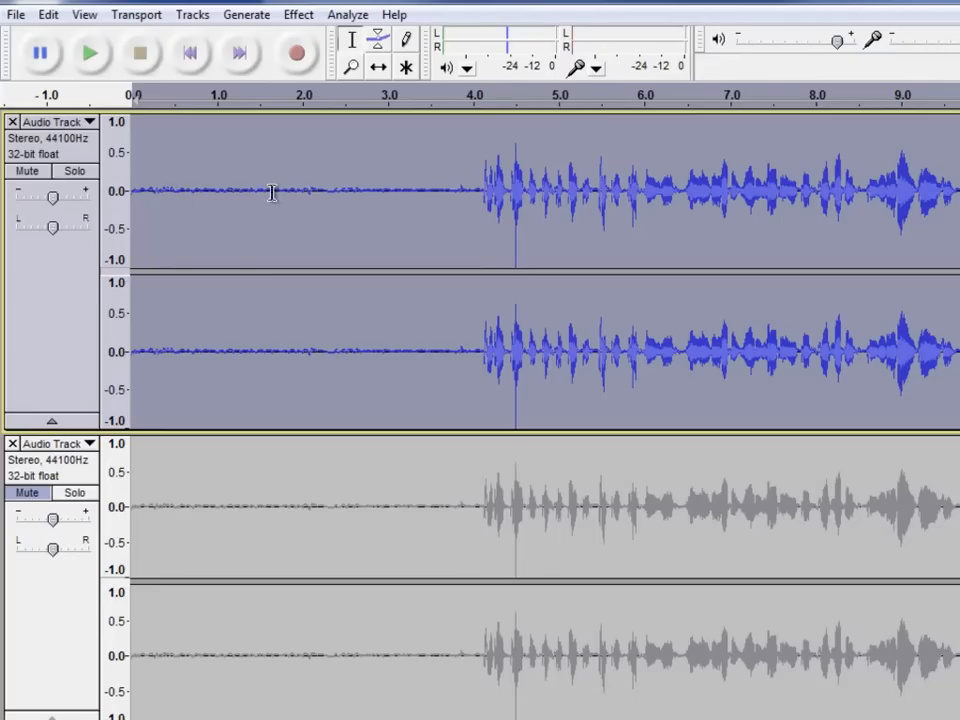
mouse_move(338, 189)
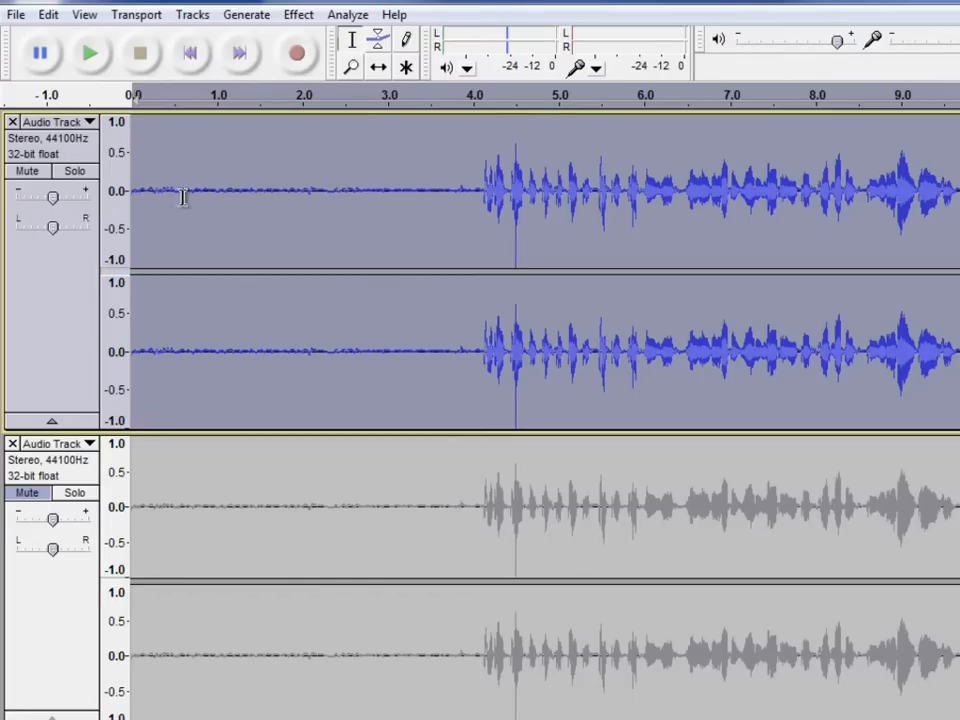
mouse_move(483, 57)
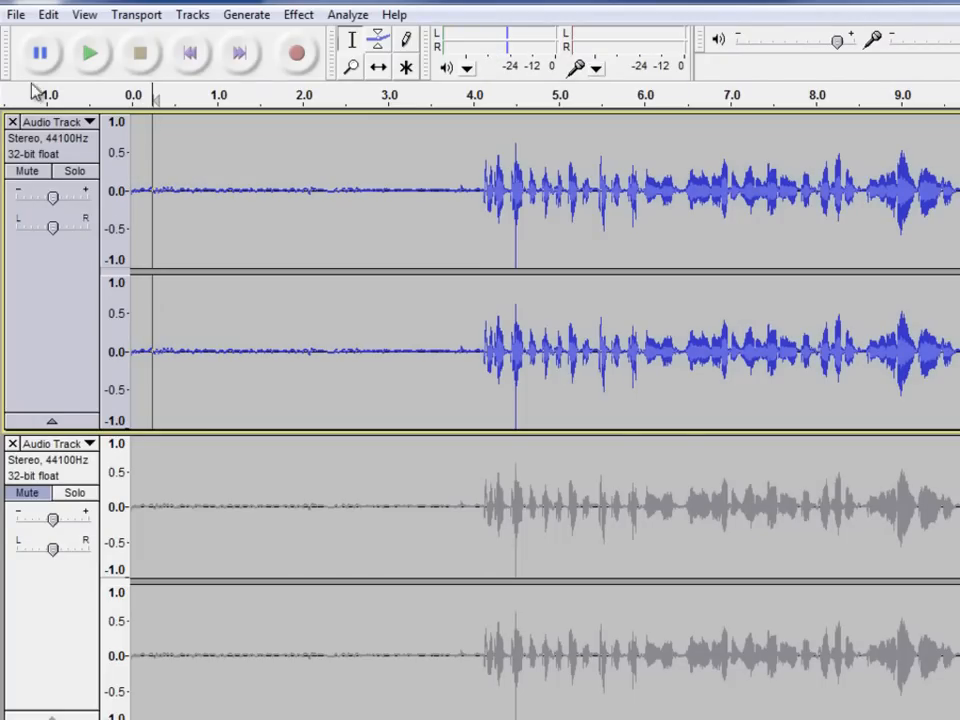
click(90, 53)
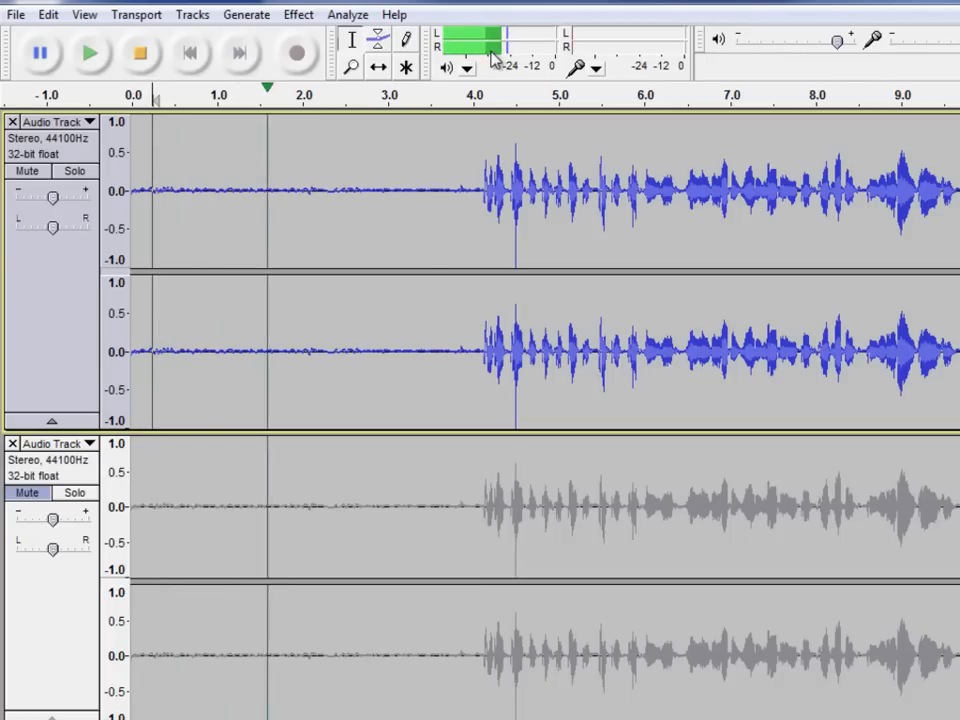
click(140, 54)
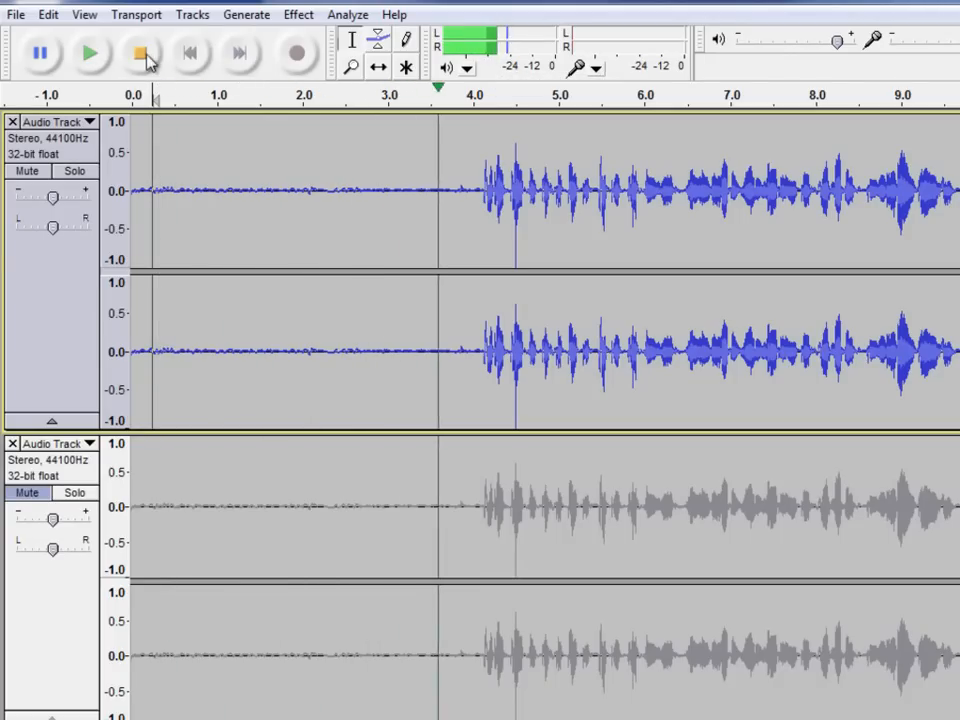
click(141, 54)
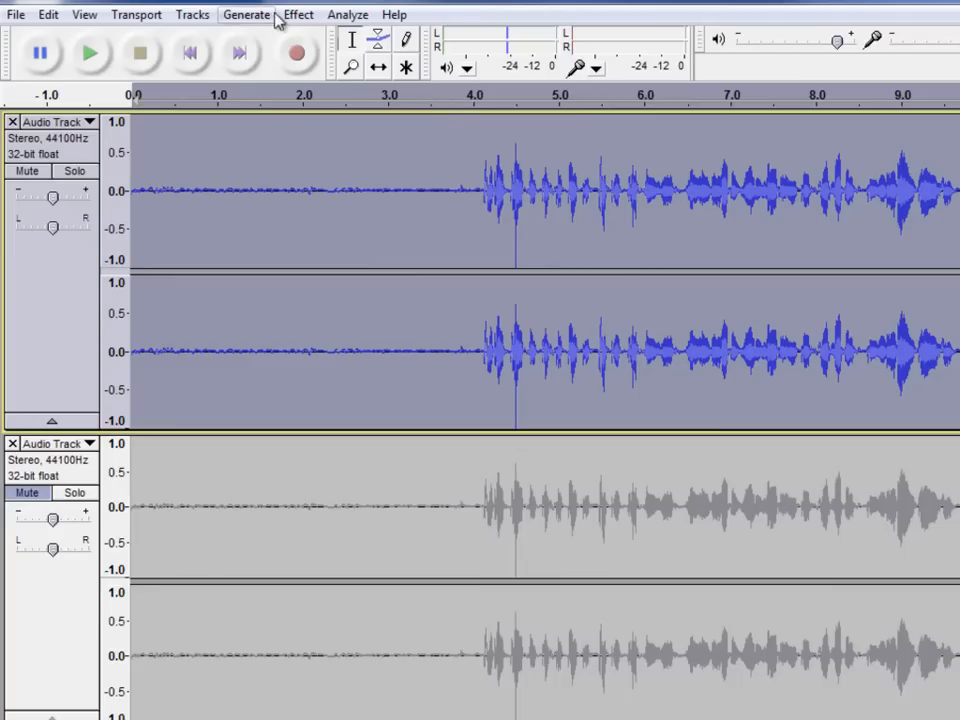
click(298, 14)
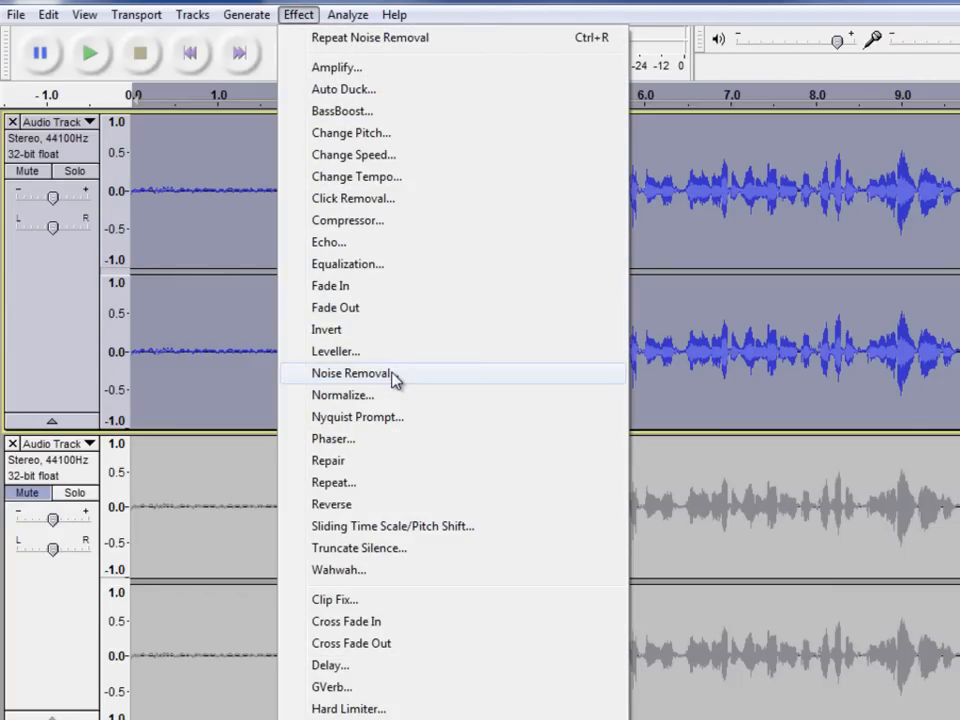
click(352, 372)
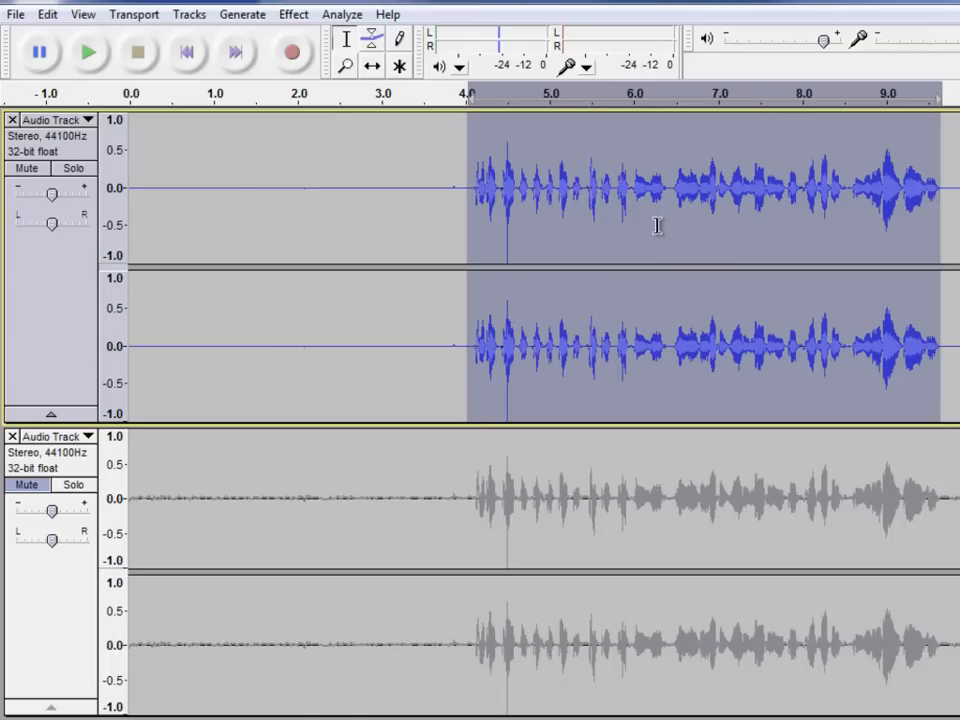
click(457, 95)
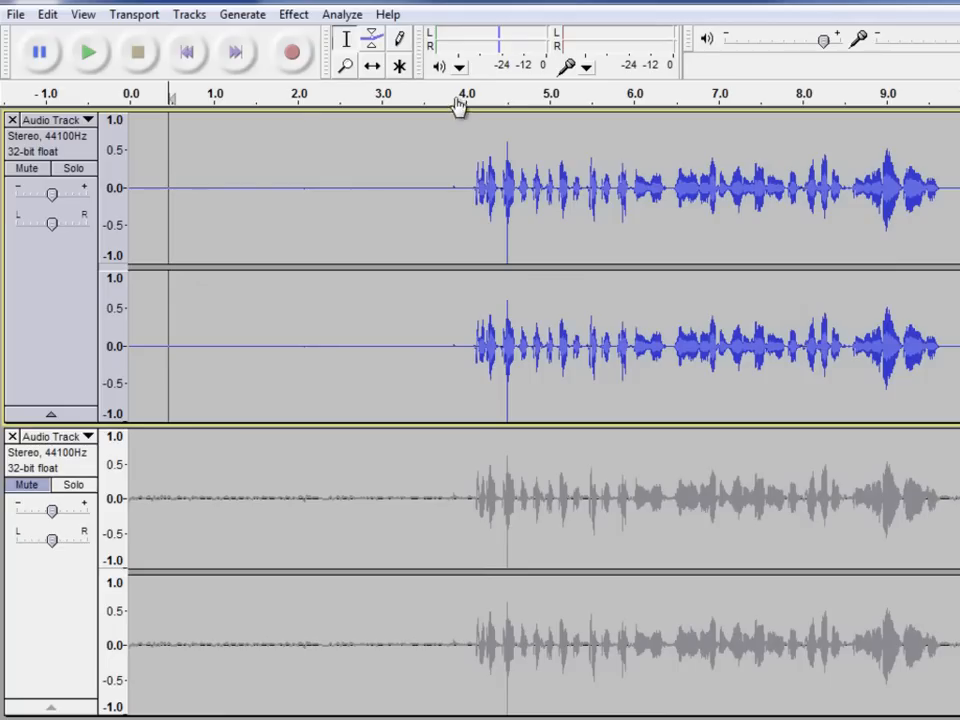
mouse_move(490, 55)
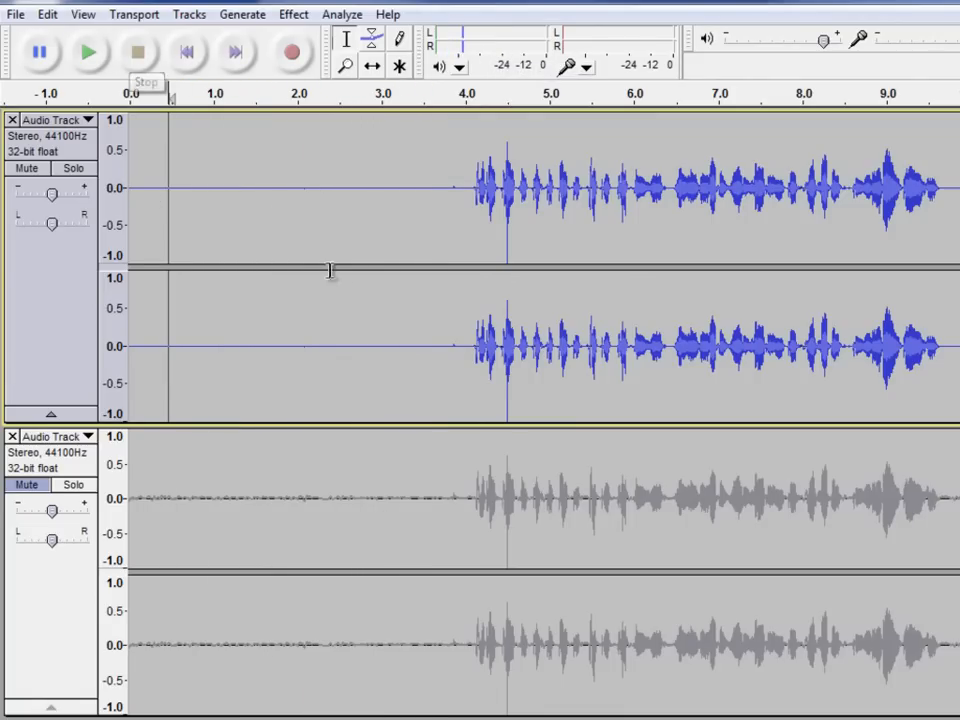
mouse_move(112, 327)
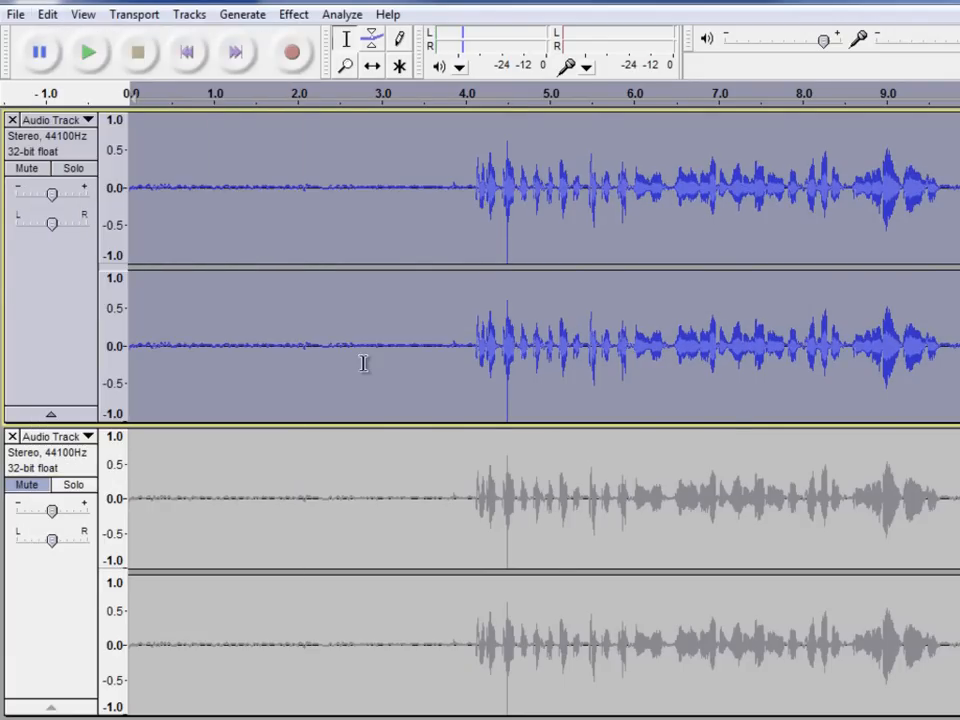
Reopen Noise Removal, raise the reduction from 15 to 20 dB, and apply it.
click(293, 14)
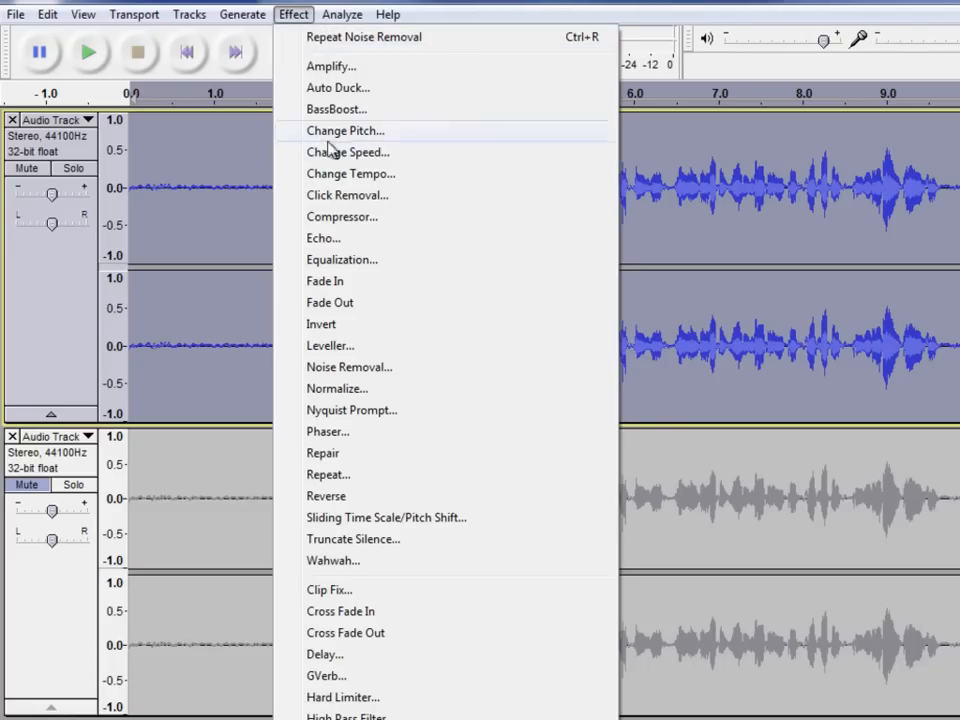
mouse_move(349, 367)
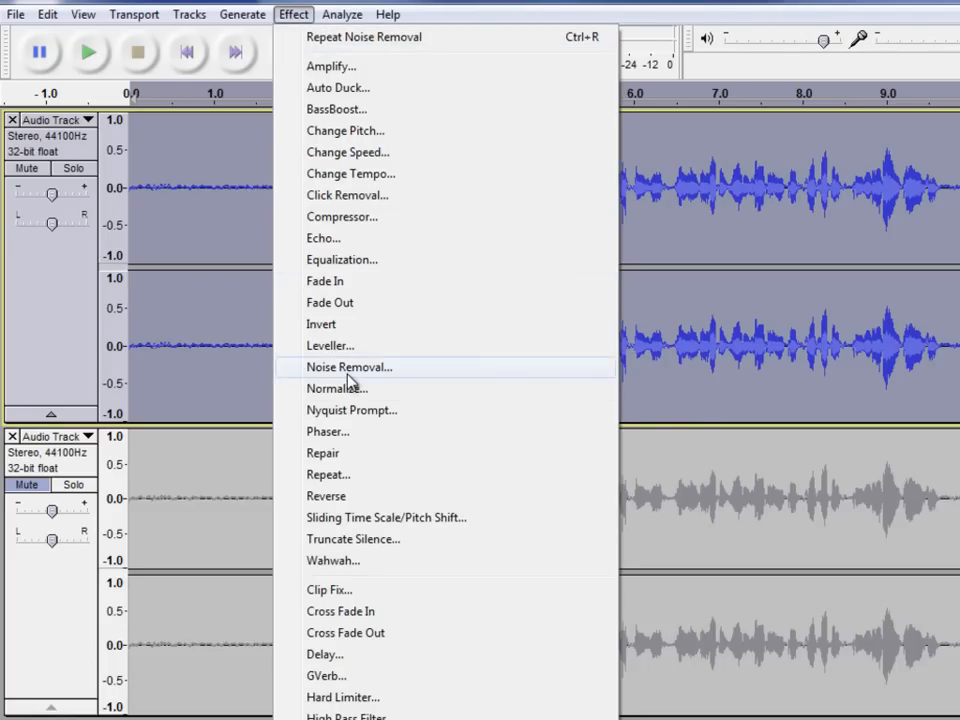
click(349, 367)
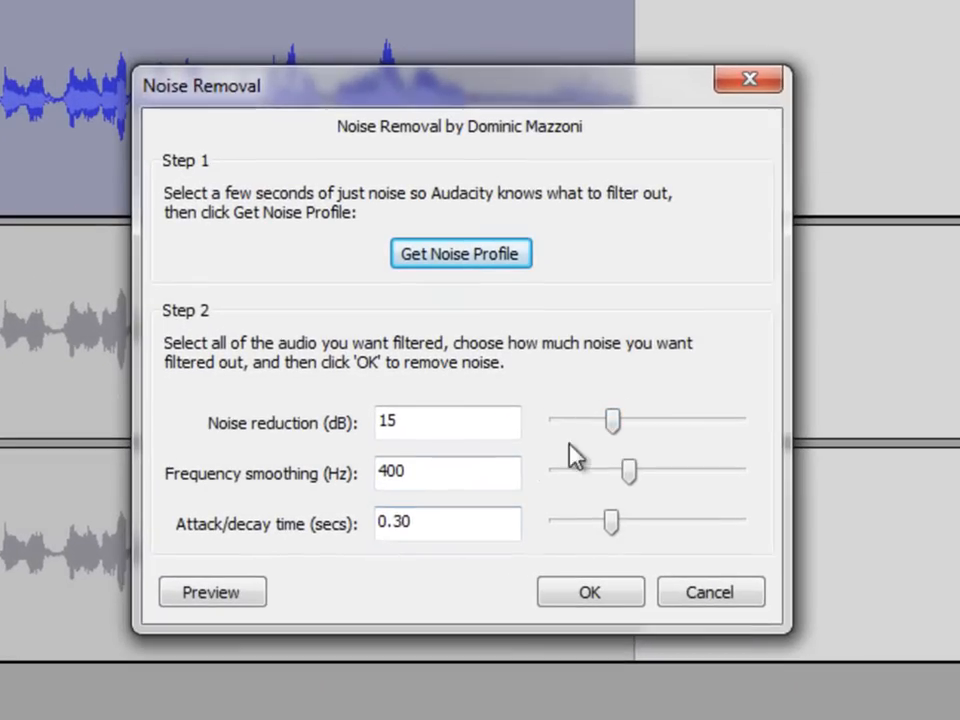
drag(613, 420, 625, 420)
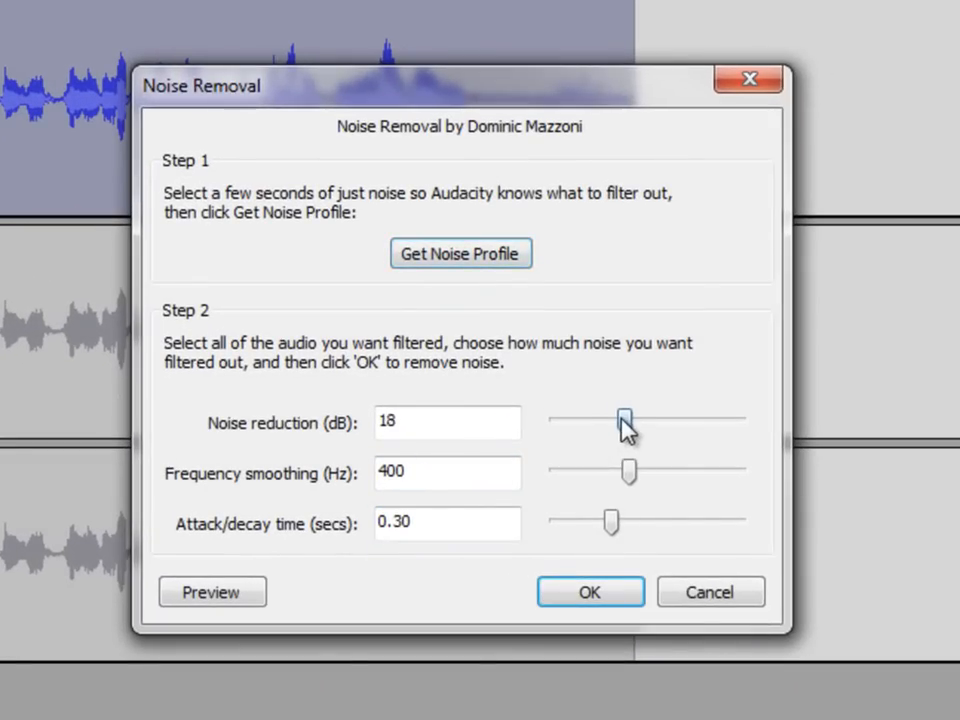
drag(625, 420, 632, 420)
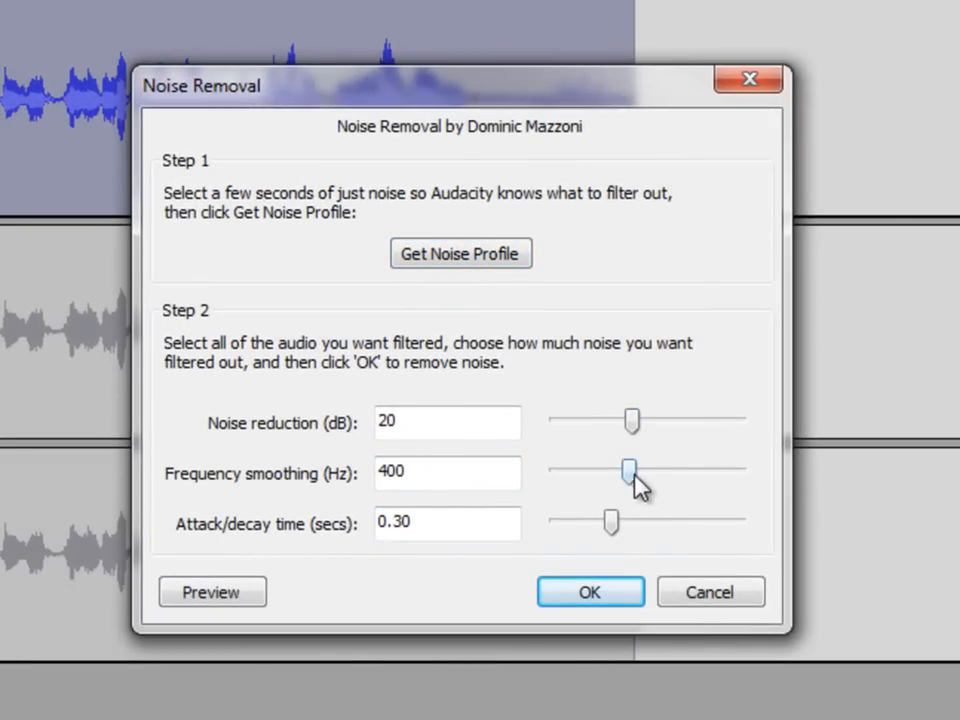
click(590, 592)
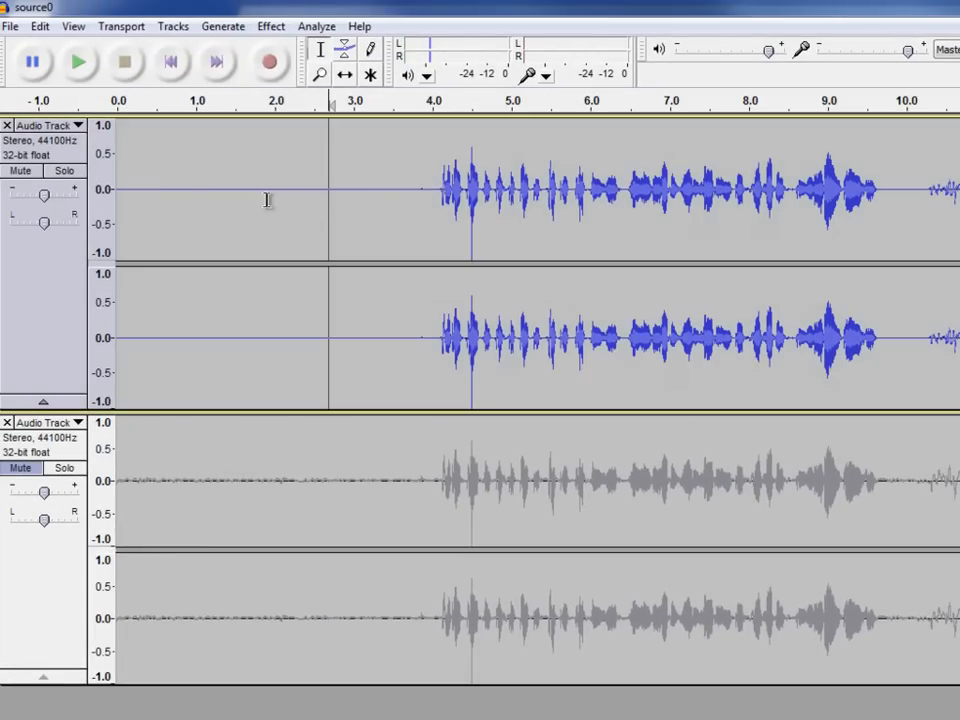
click(78, 62)
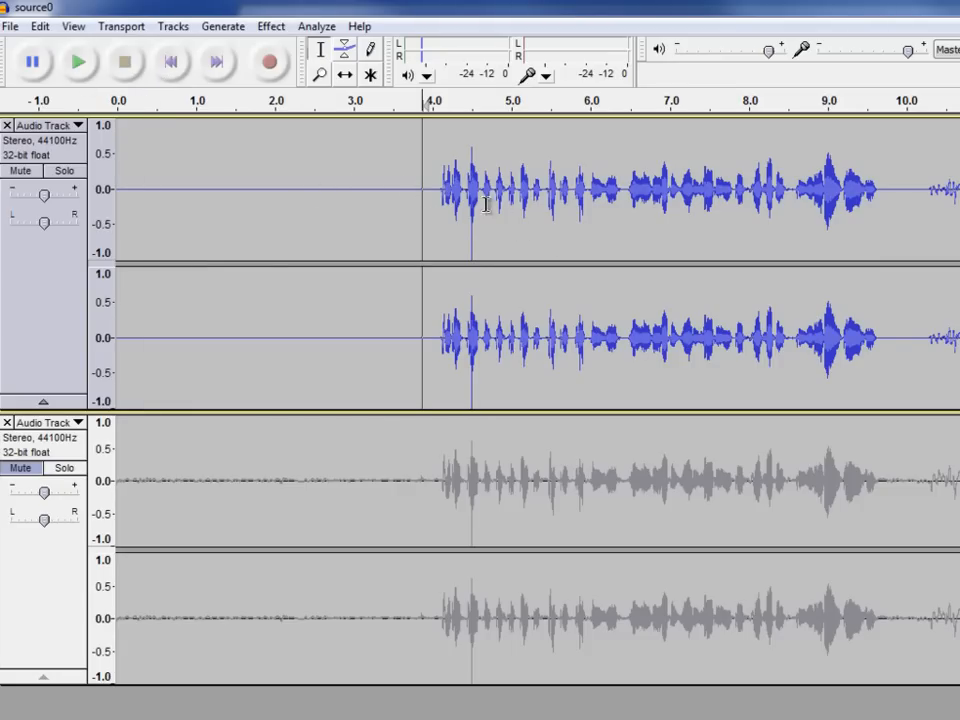
click(78, 62)
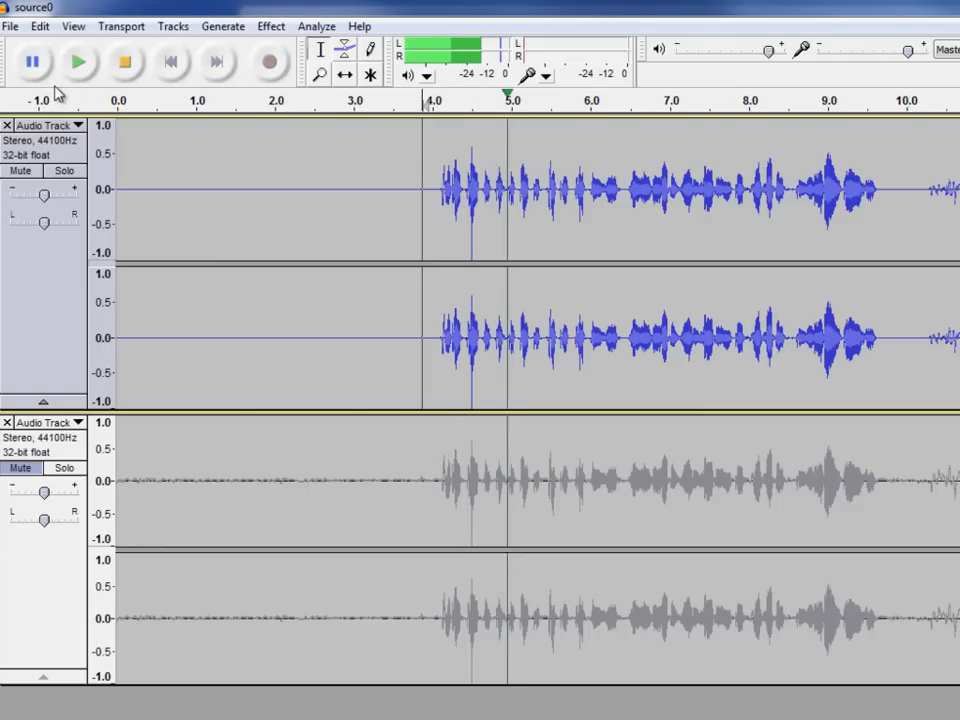
click(126, 62)
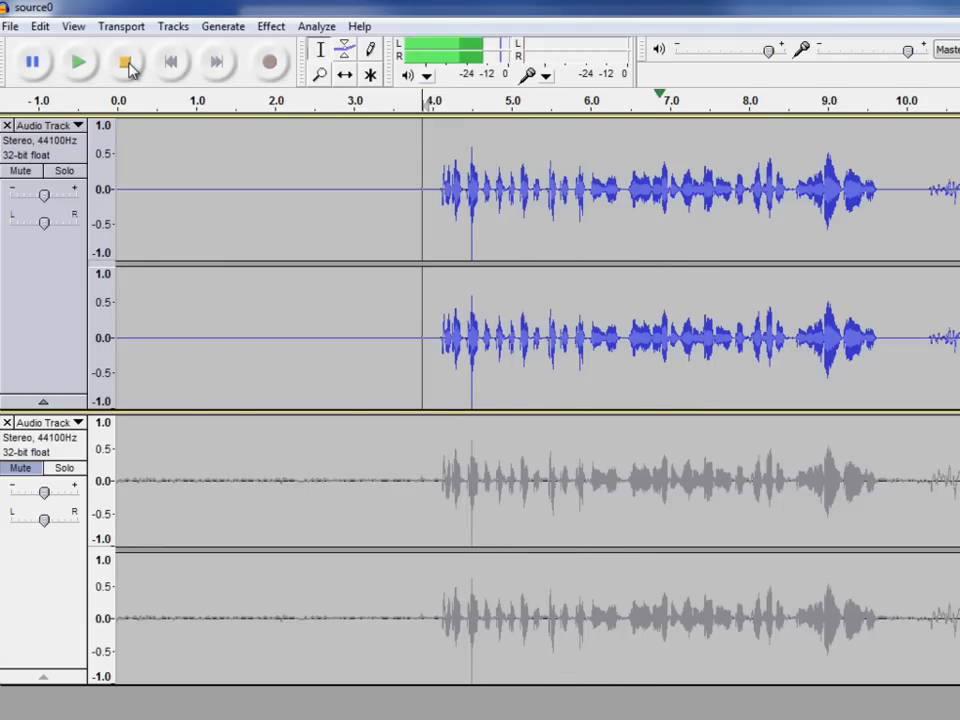
mouse_move(128, 63)
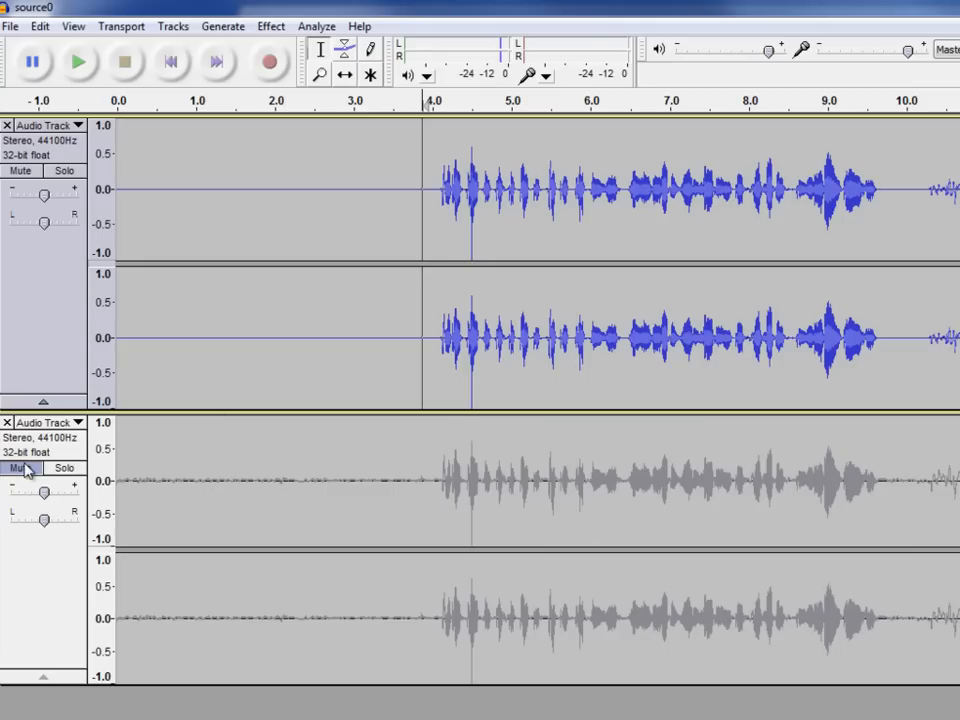
click(19, 170)
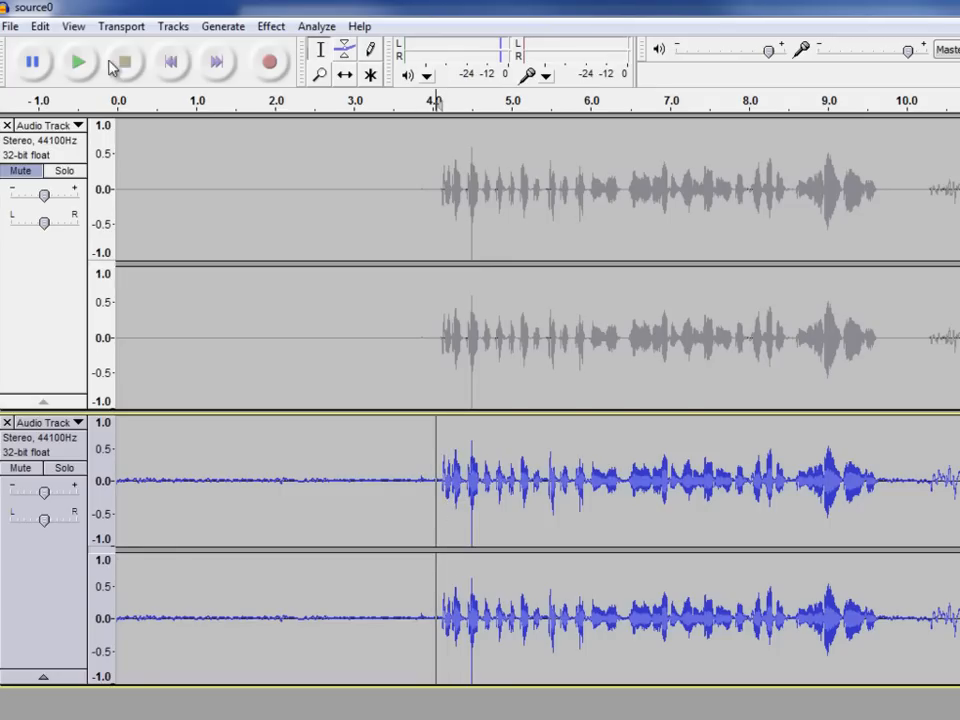
click(78, 62)
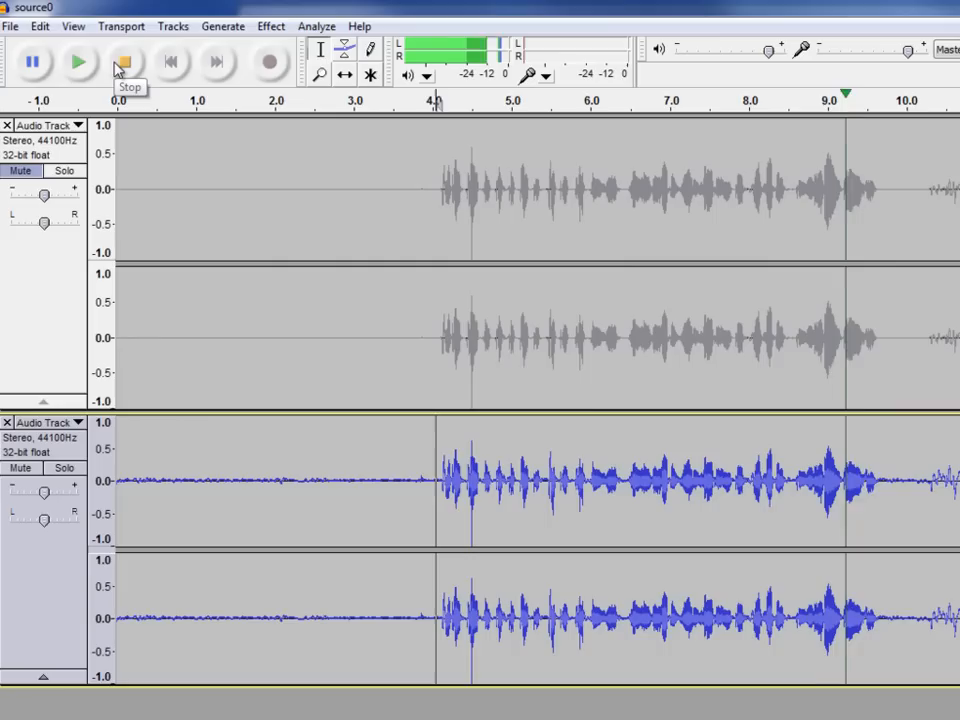
click(78, 62)
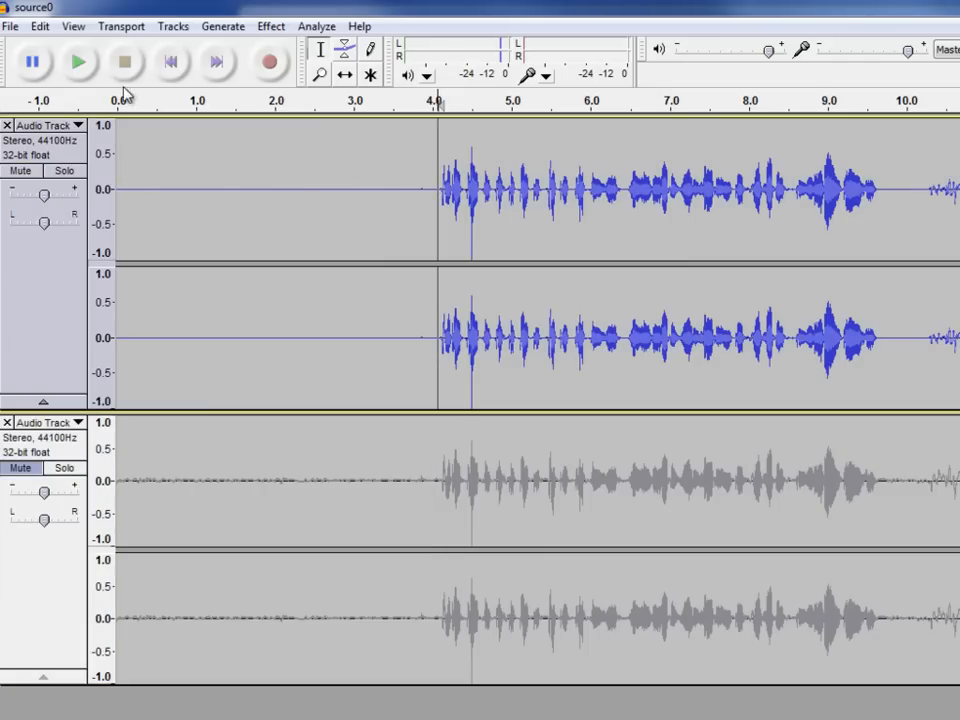
click(78, 62)
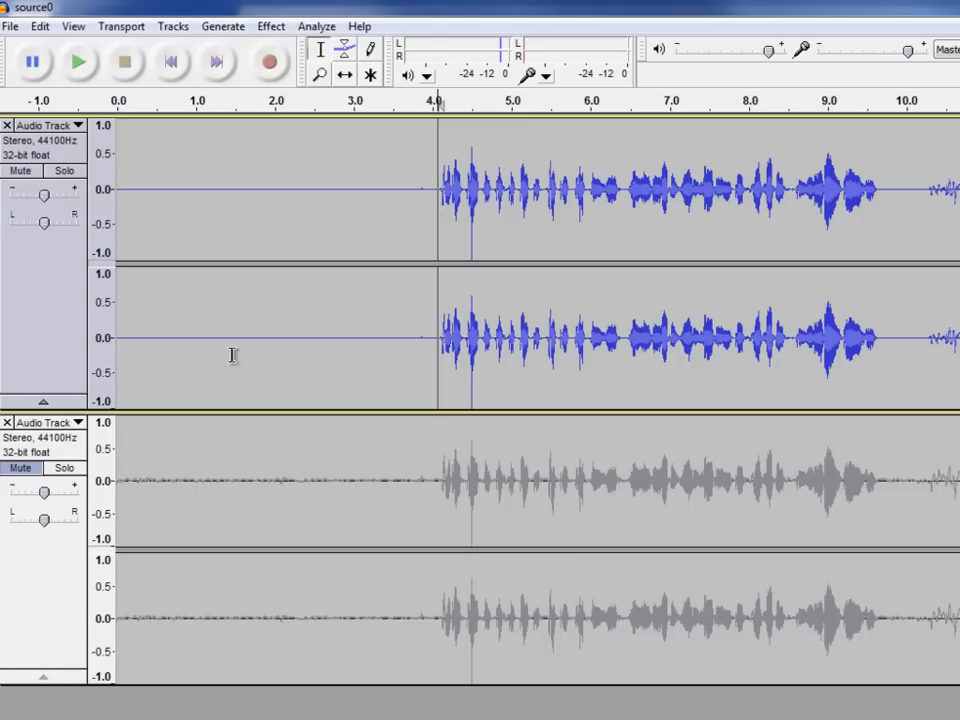
mouse_move(471, 294)
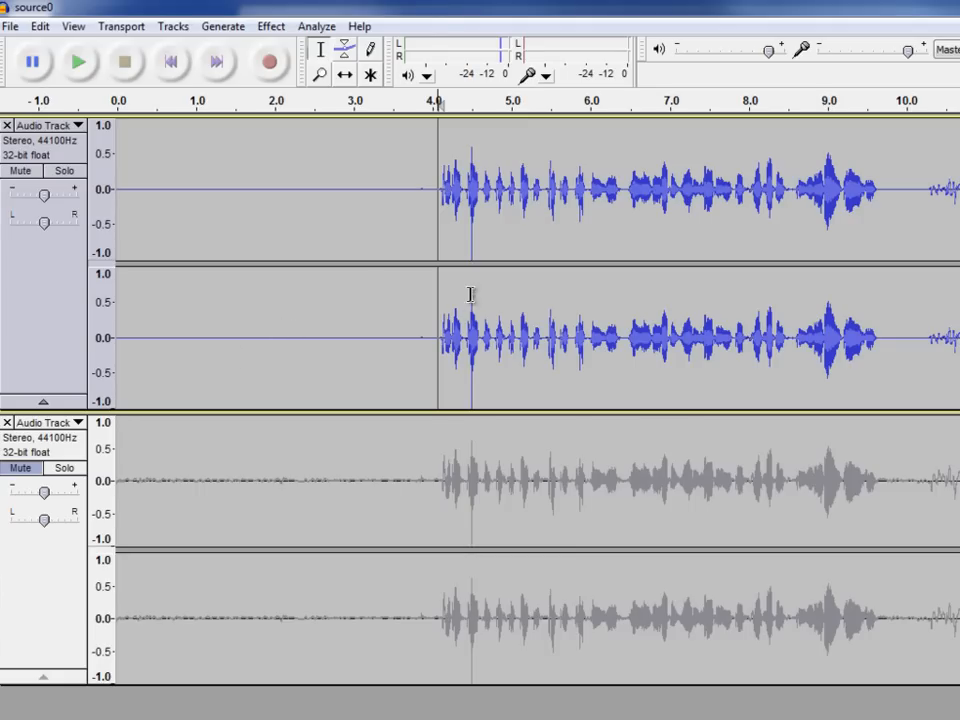
mouse_move(322, 217)
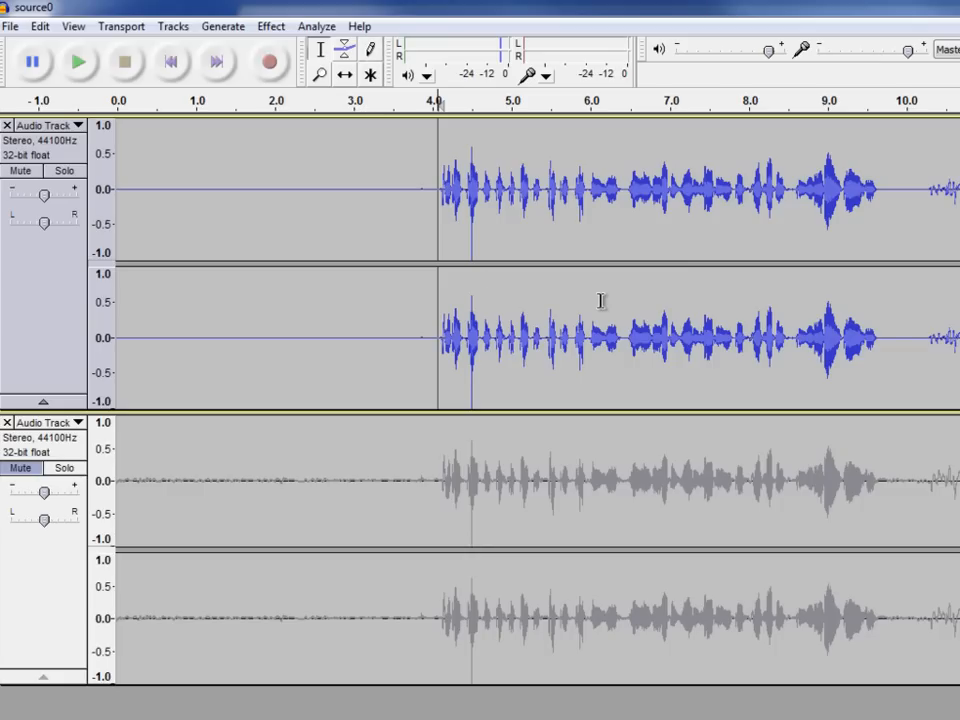
mouse_move(372, 197)
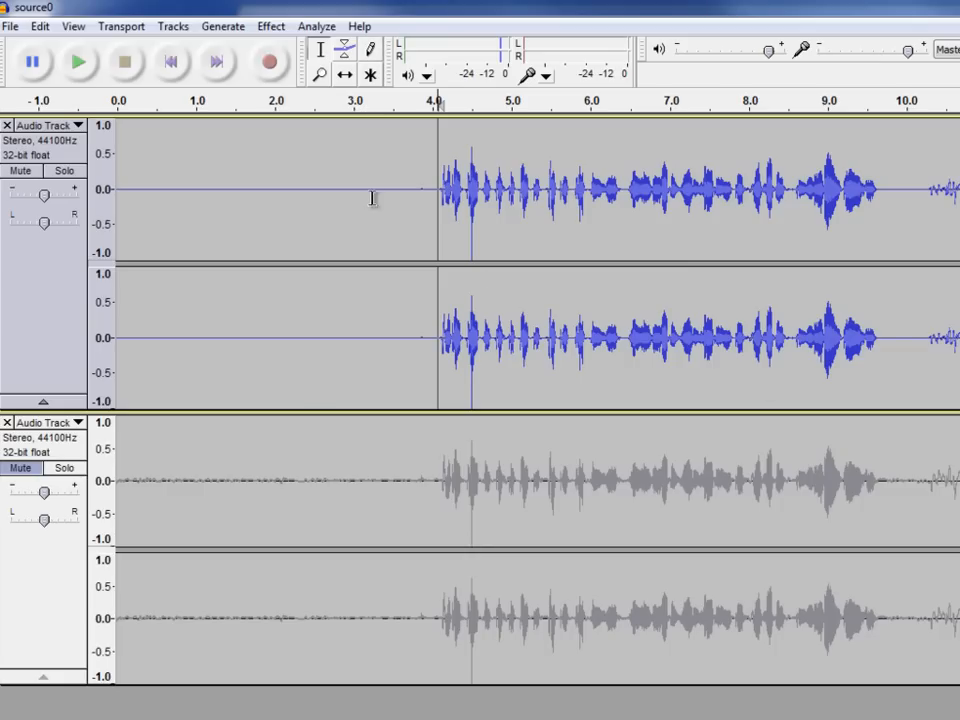
mouse_move(455, 180)
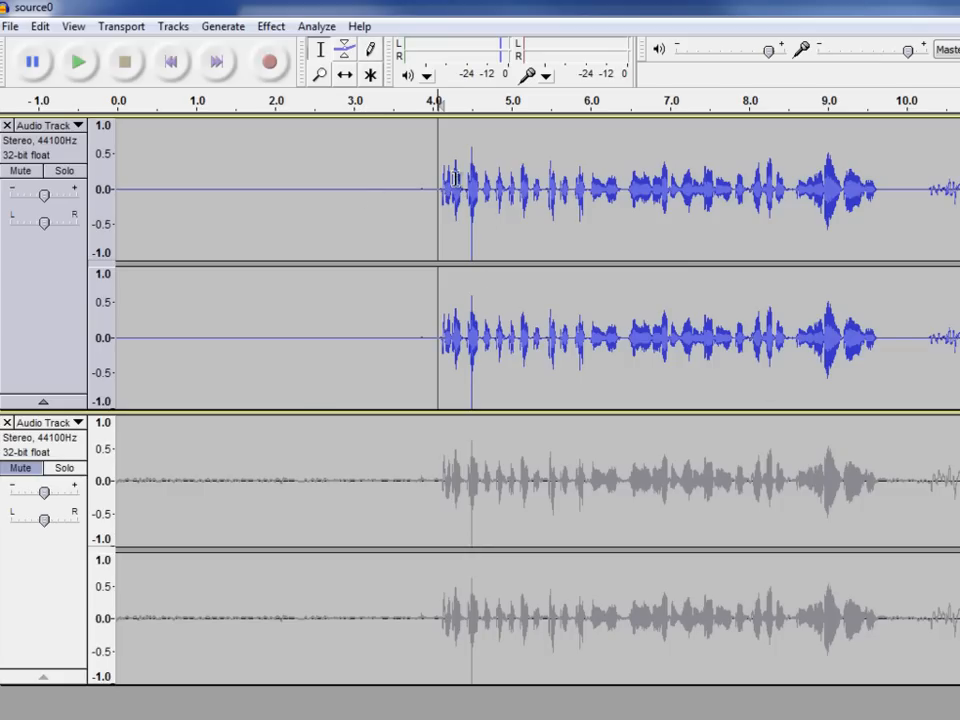